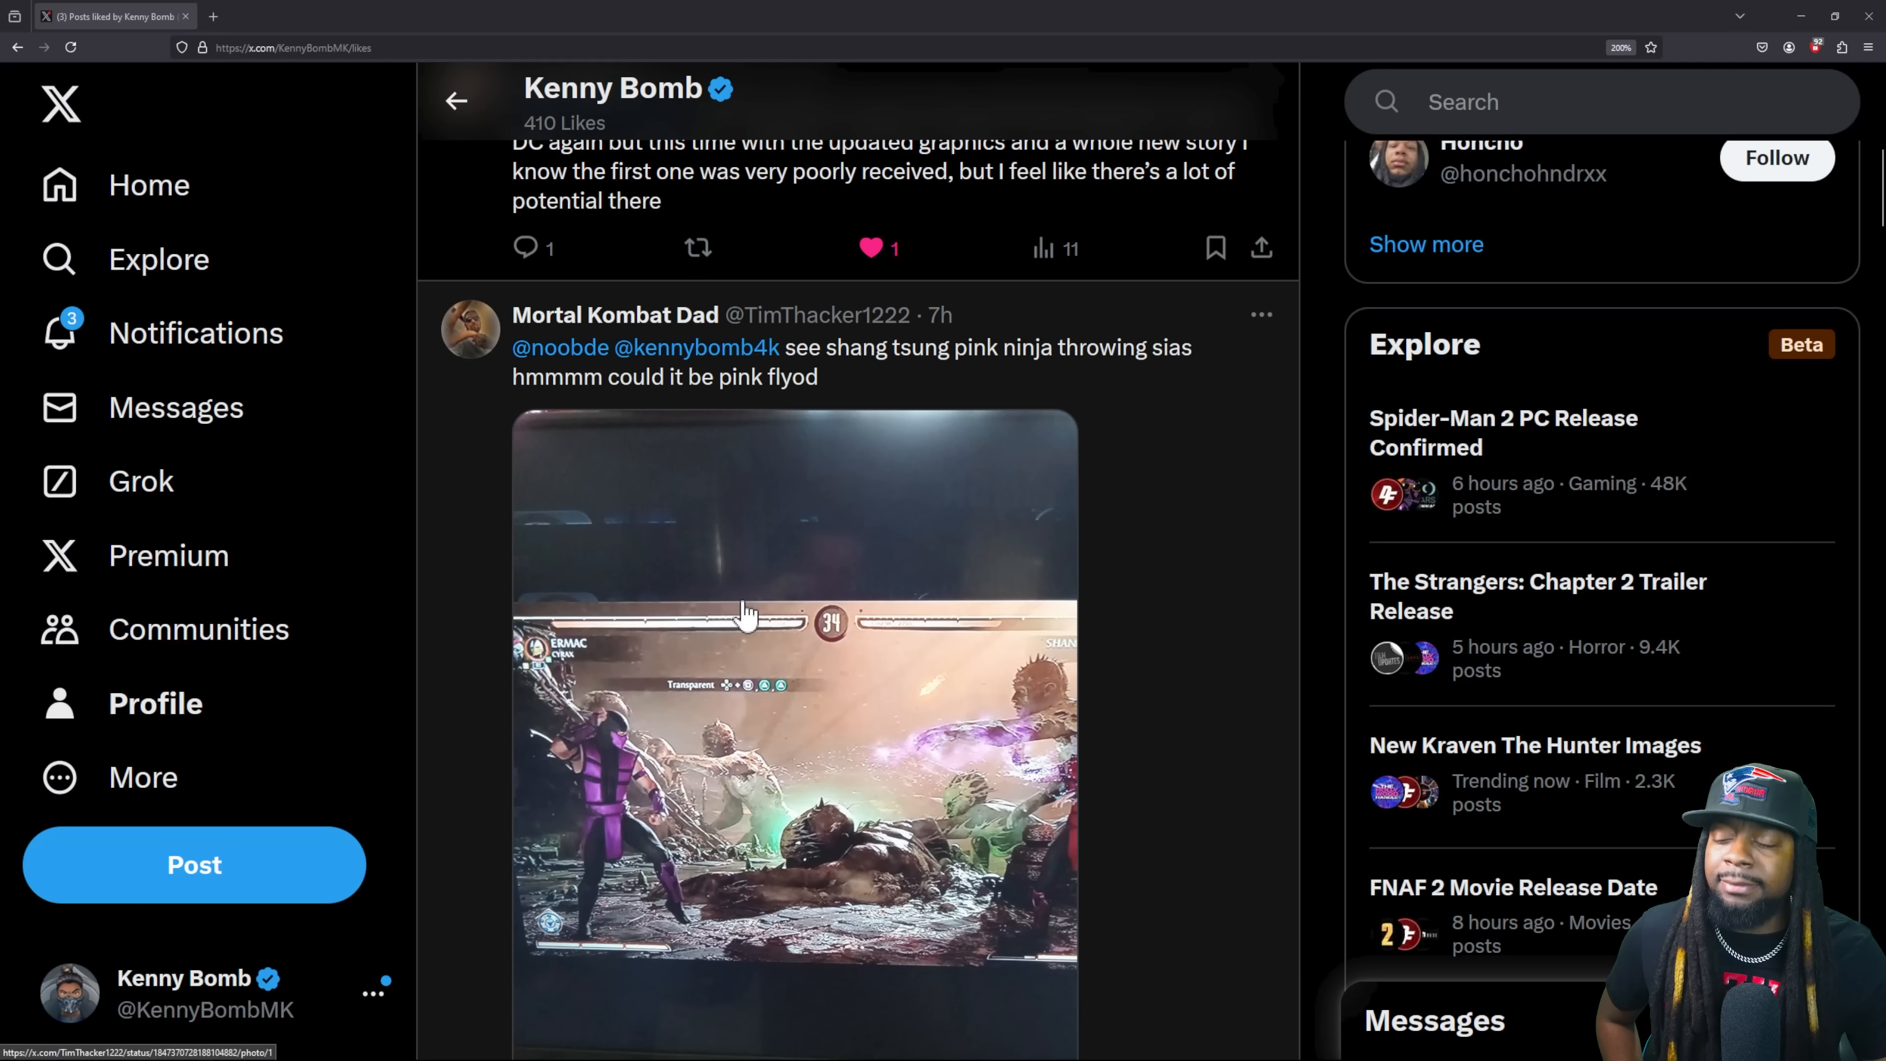
- View the gameplay picture attached to the Mortal Kombat Dad post full-size
left_click(794, 722)
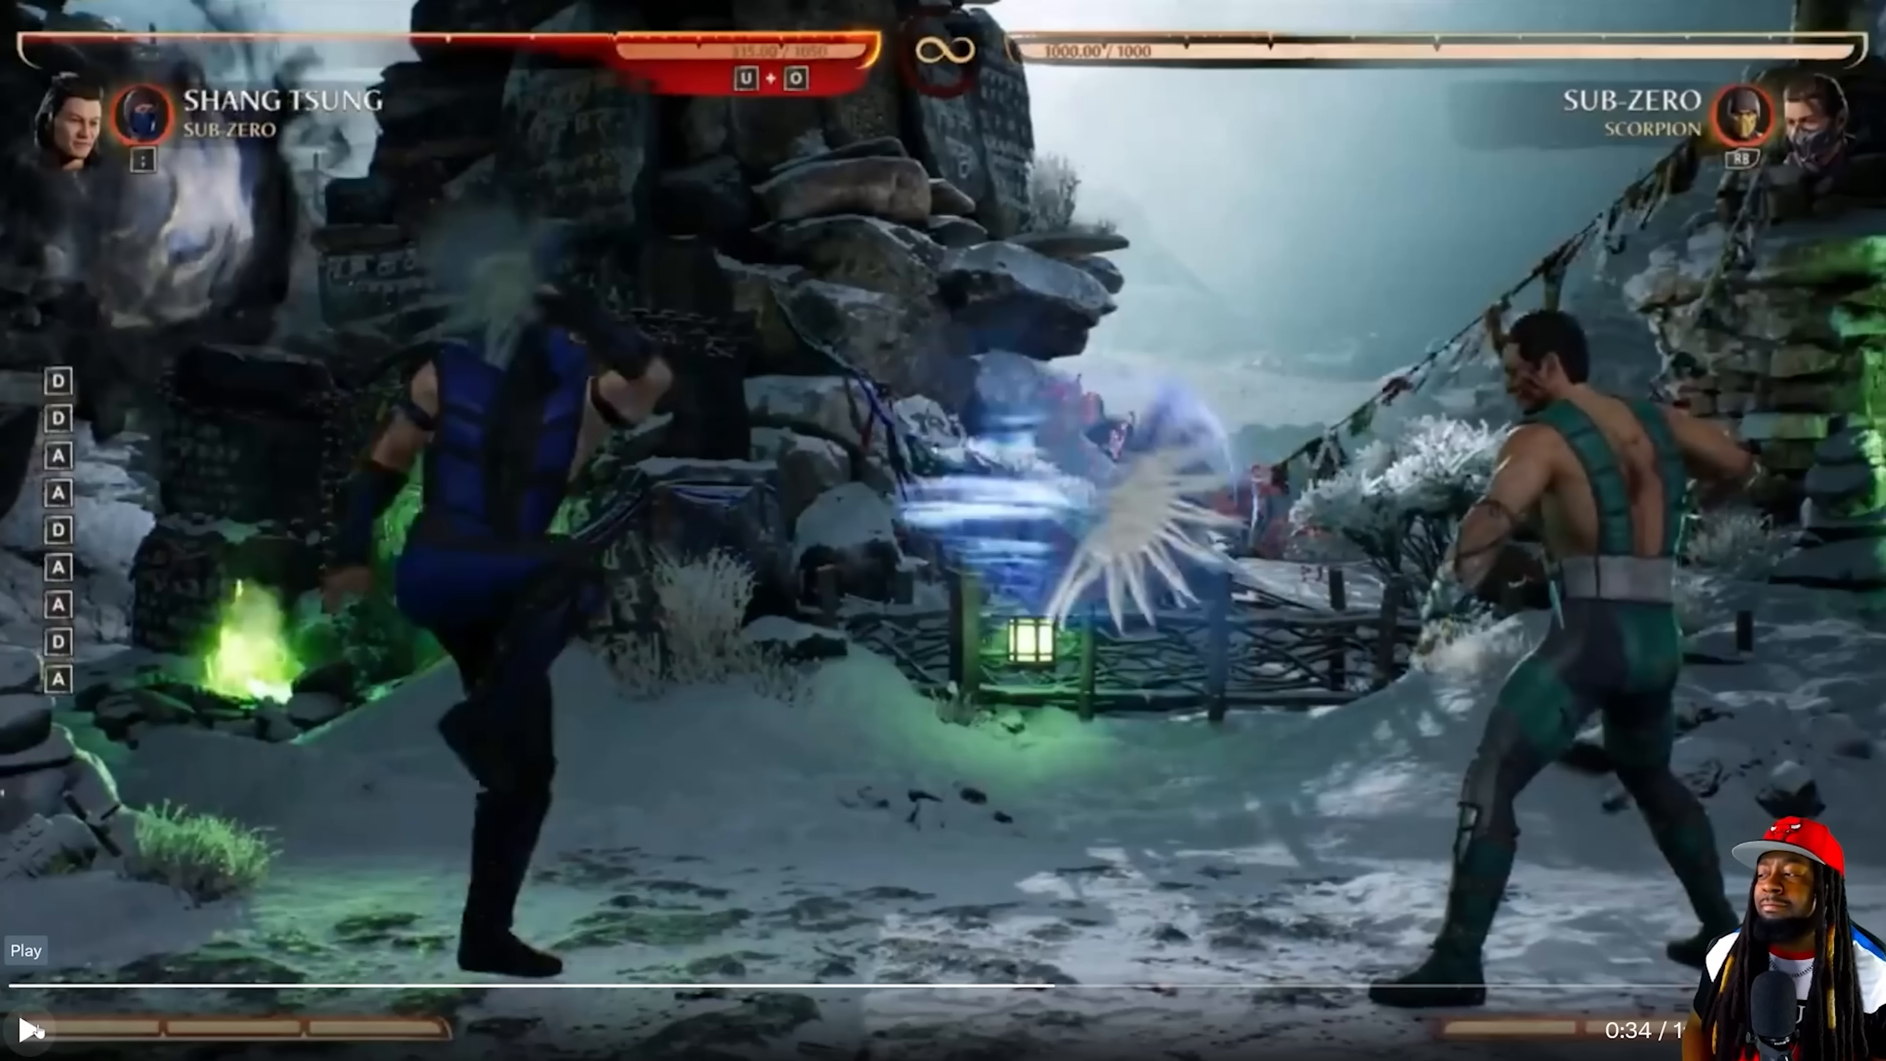
- Play the Shang Tsung versus Sub-Zero gameplay clip
left_click(27, 949)
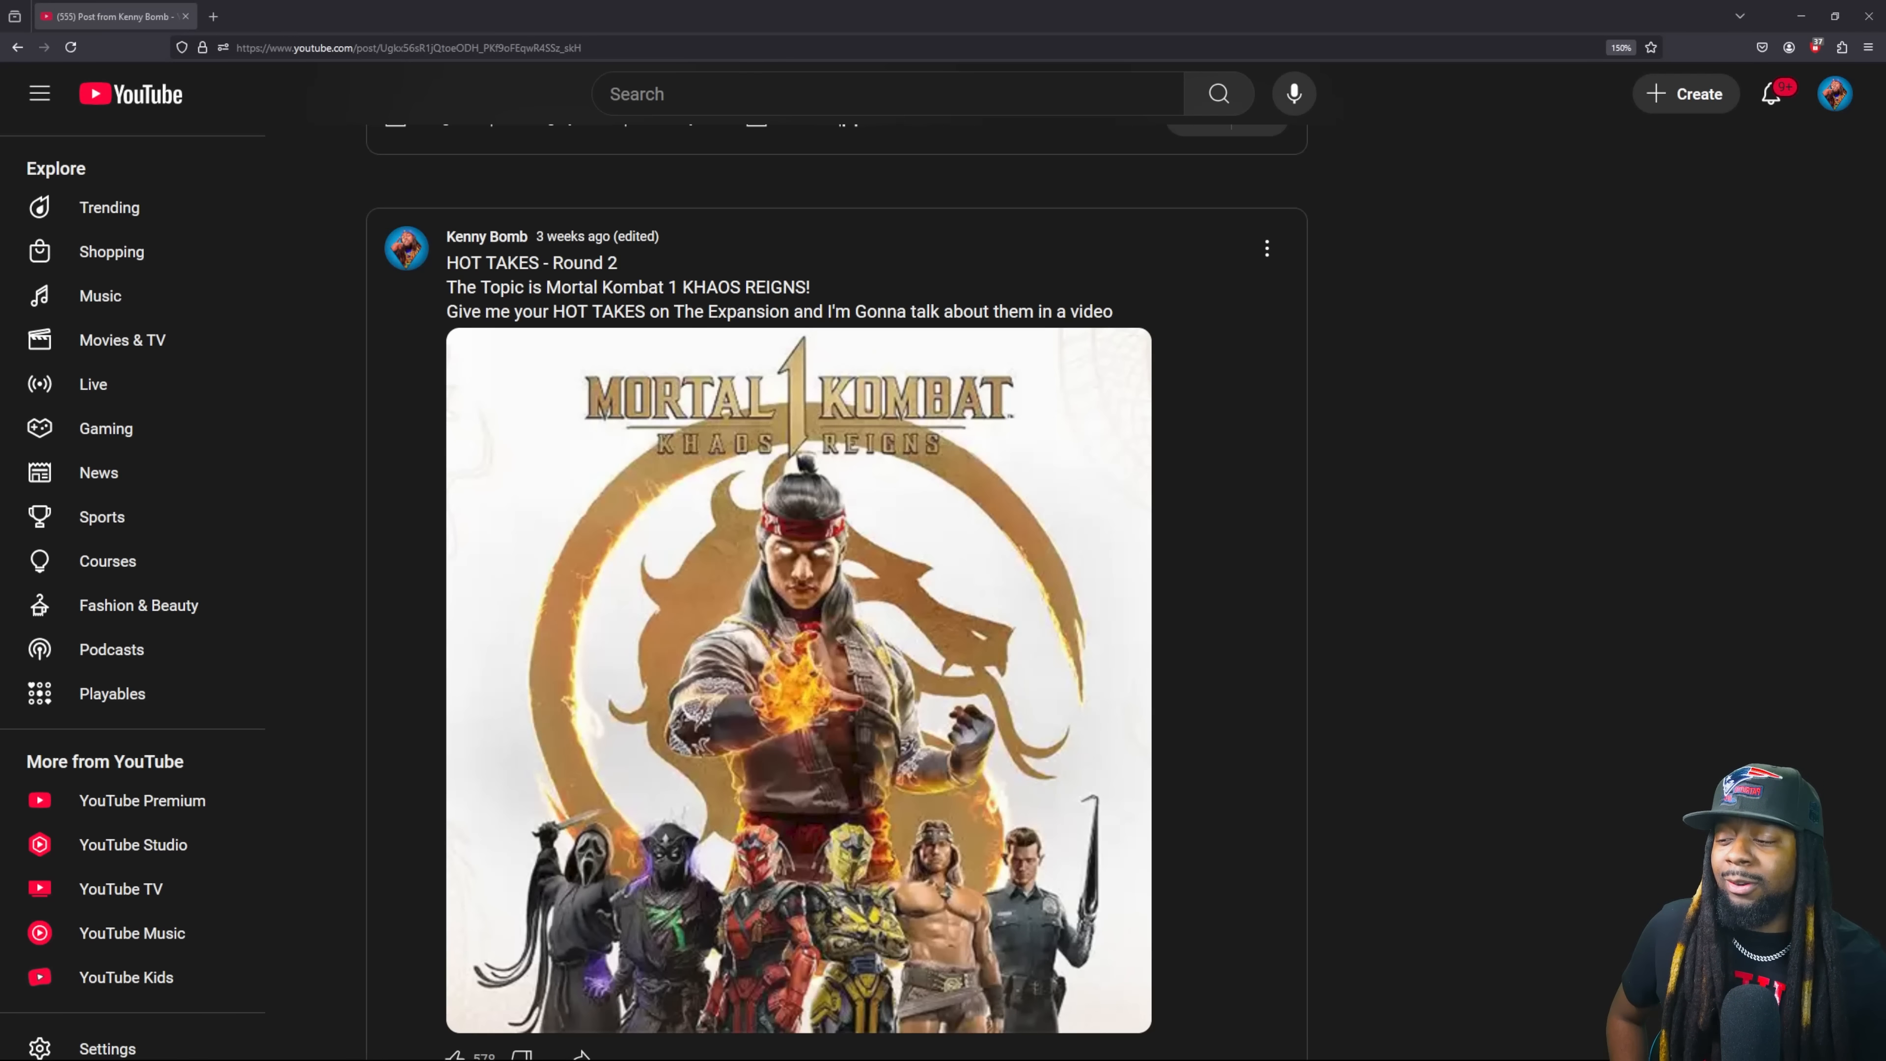
- Heart the 'who is Floyd' comment and post the reply 'Nobody' under it
scroll("down", 3)
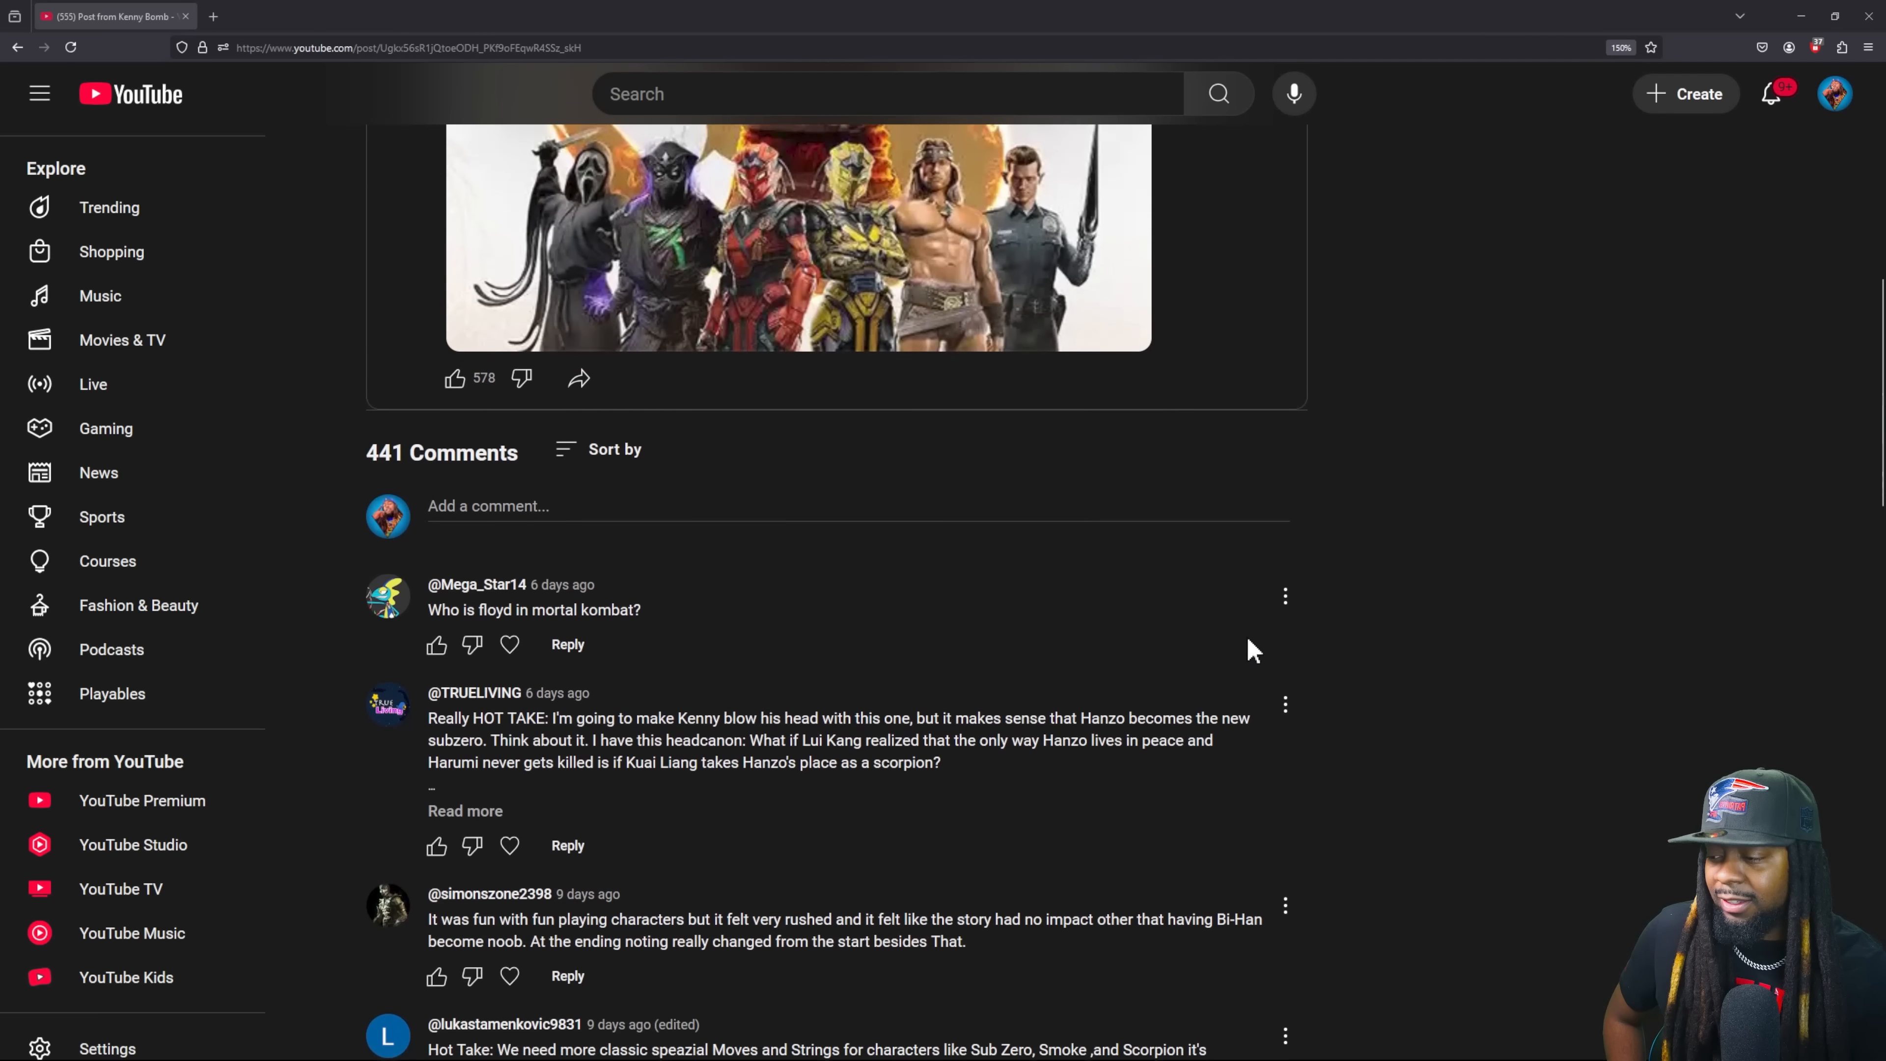
left_click(613, 449)
type("N")
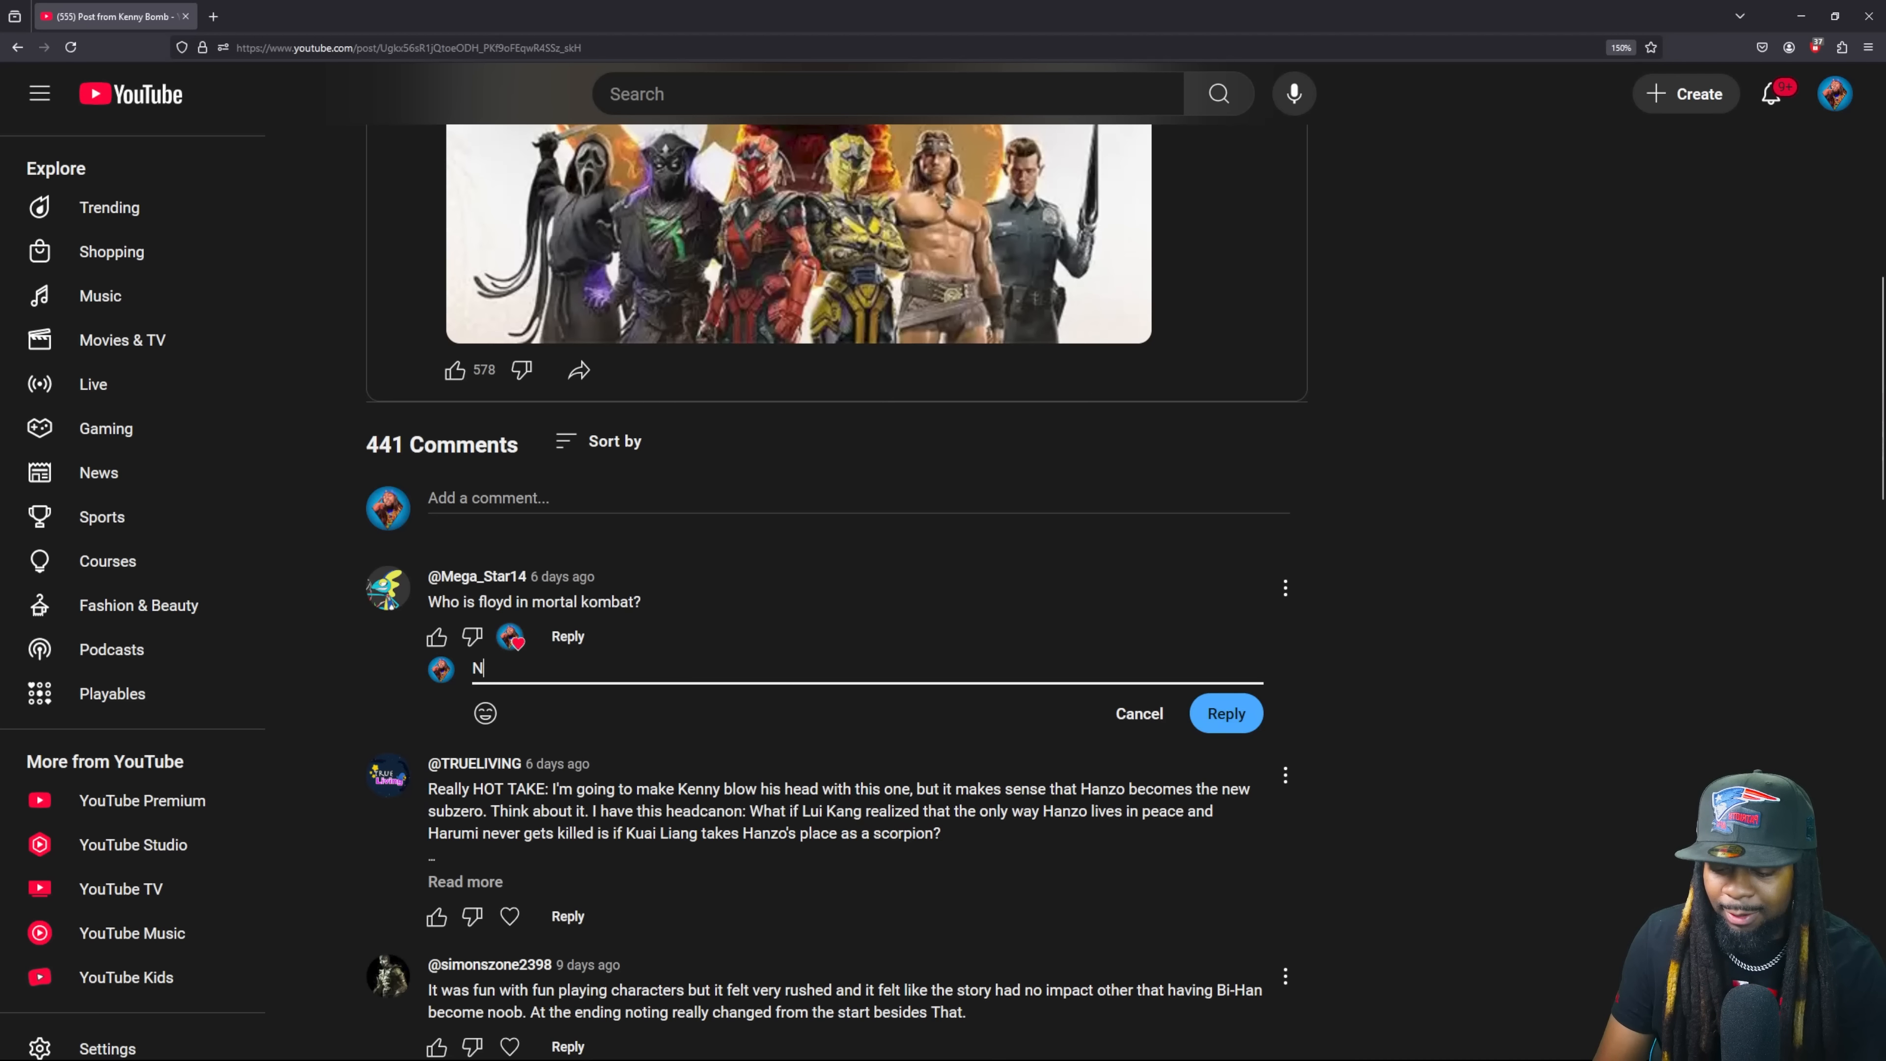
type("obody")
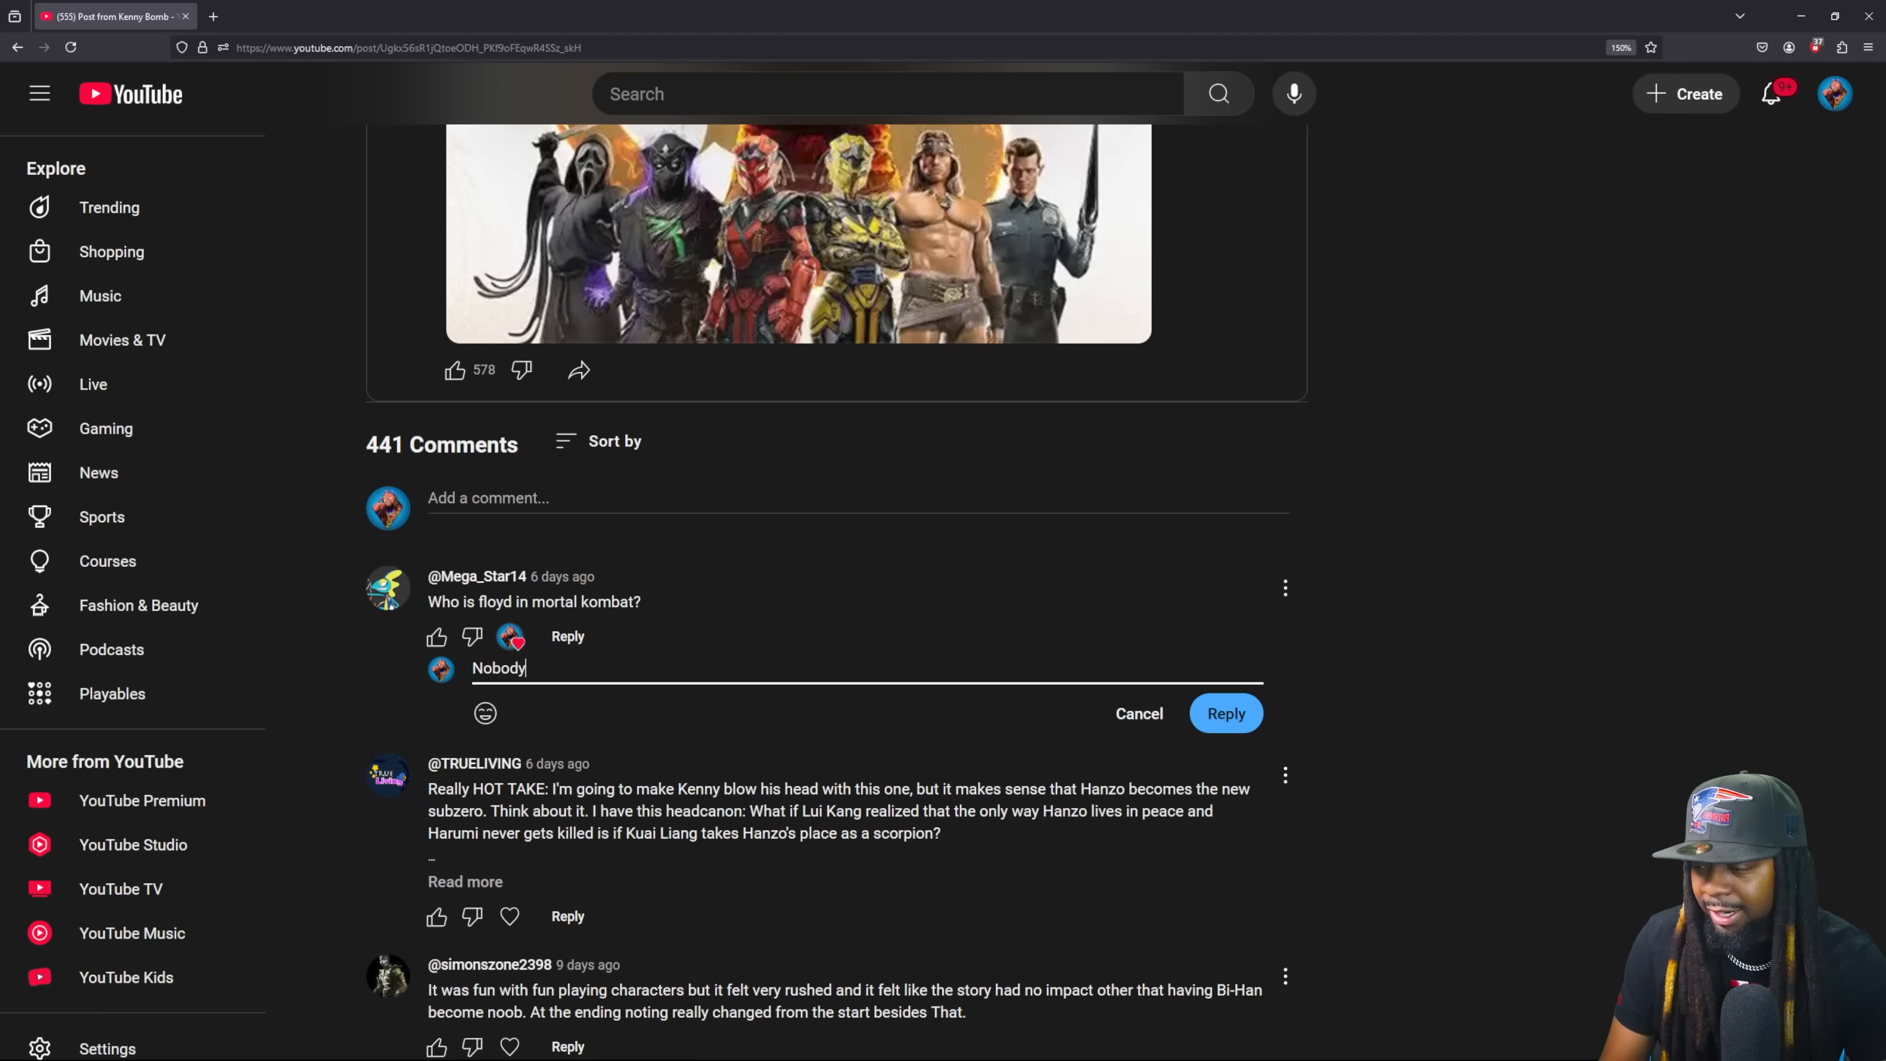
left_click(1225, 712)
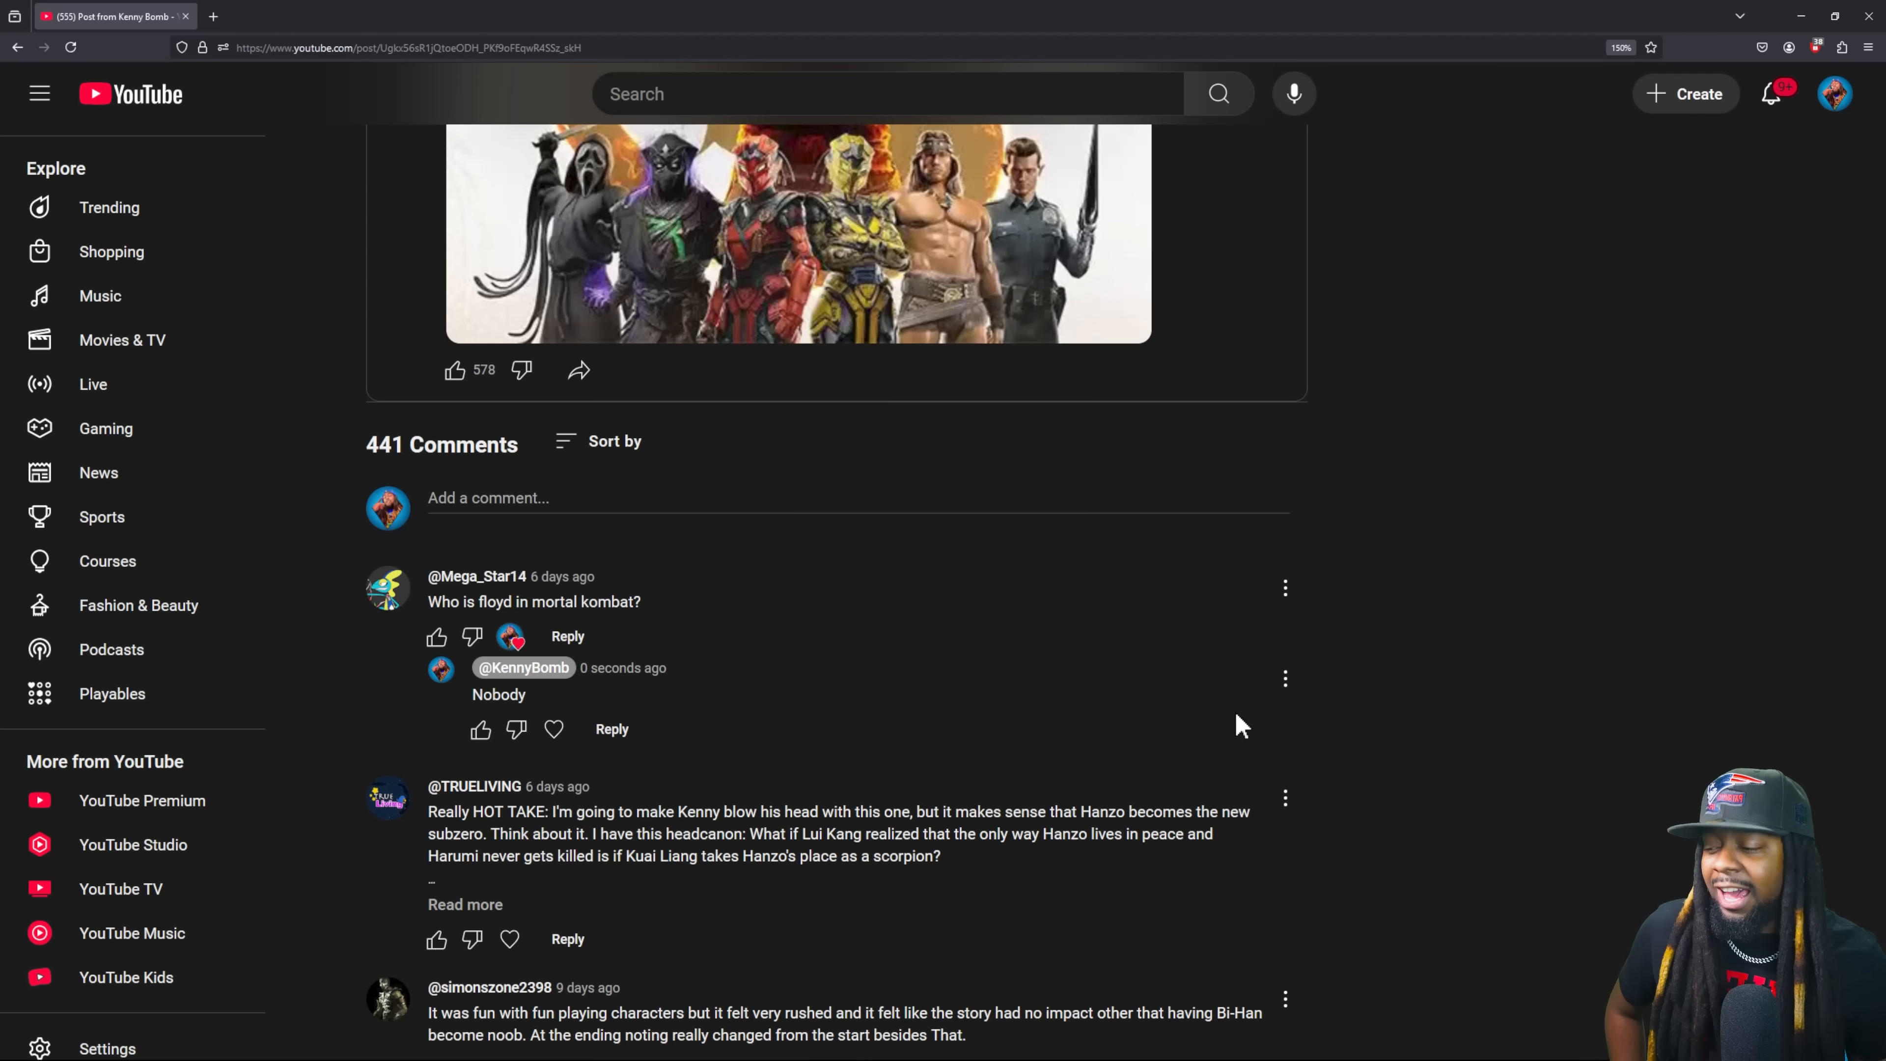
- Expand and read the Hanzo-becomes-Sub-Zero hot take, then heart that comment
scroll("down", 3)
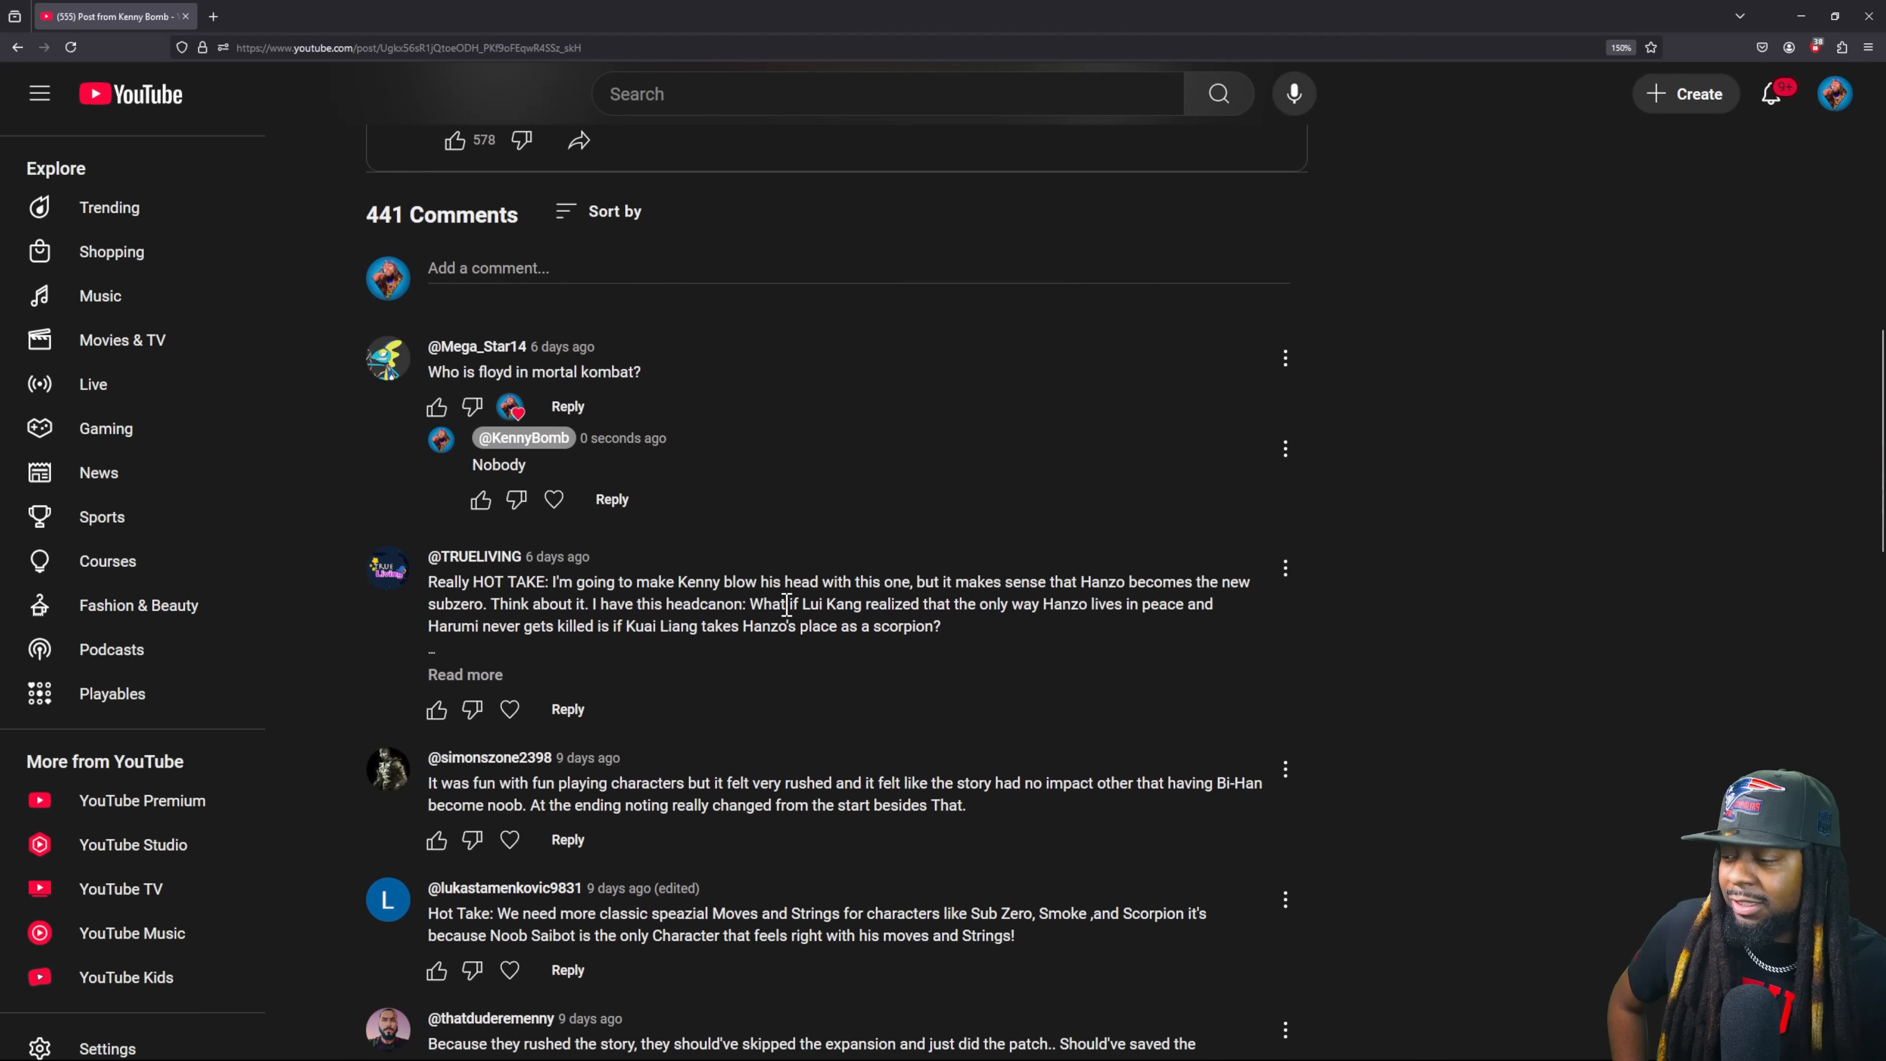
left_click(464, 675)
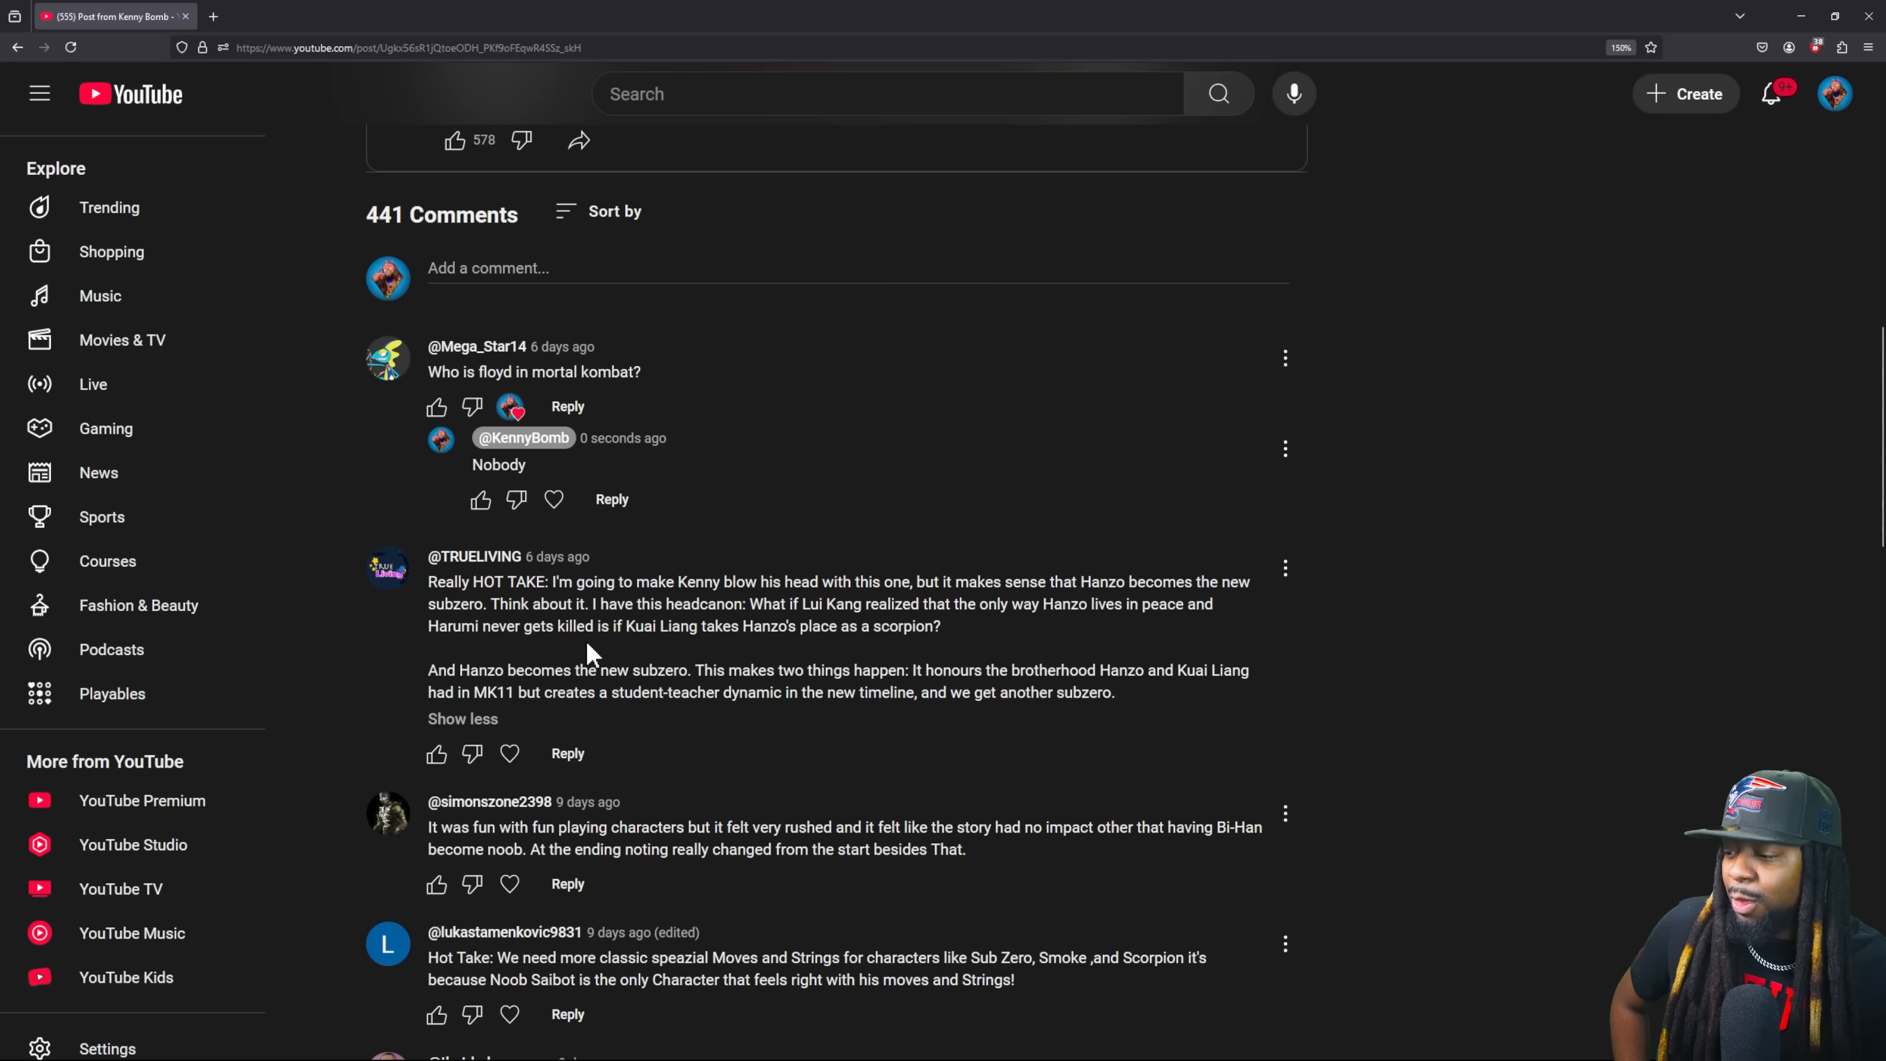
left_click_drag(976, 691, 1111, 692)
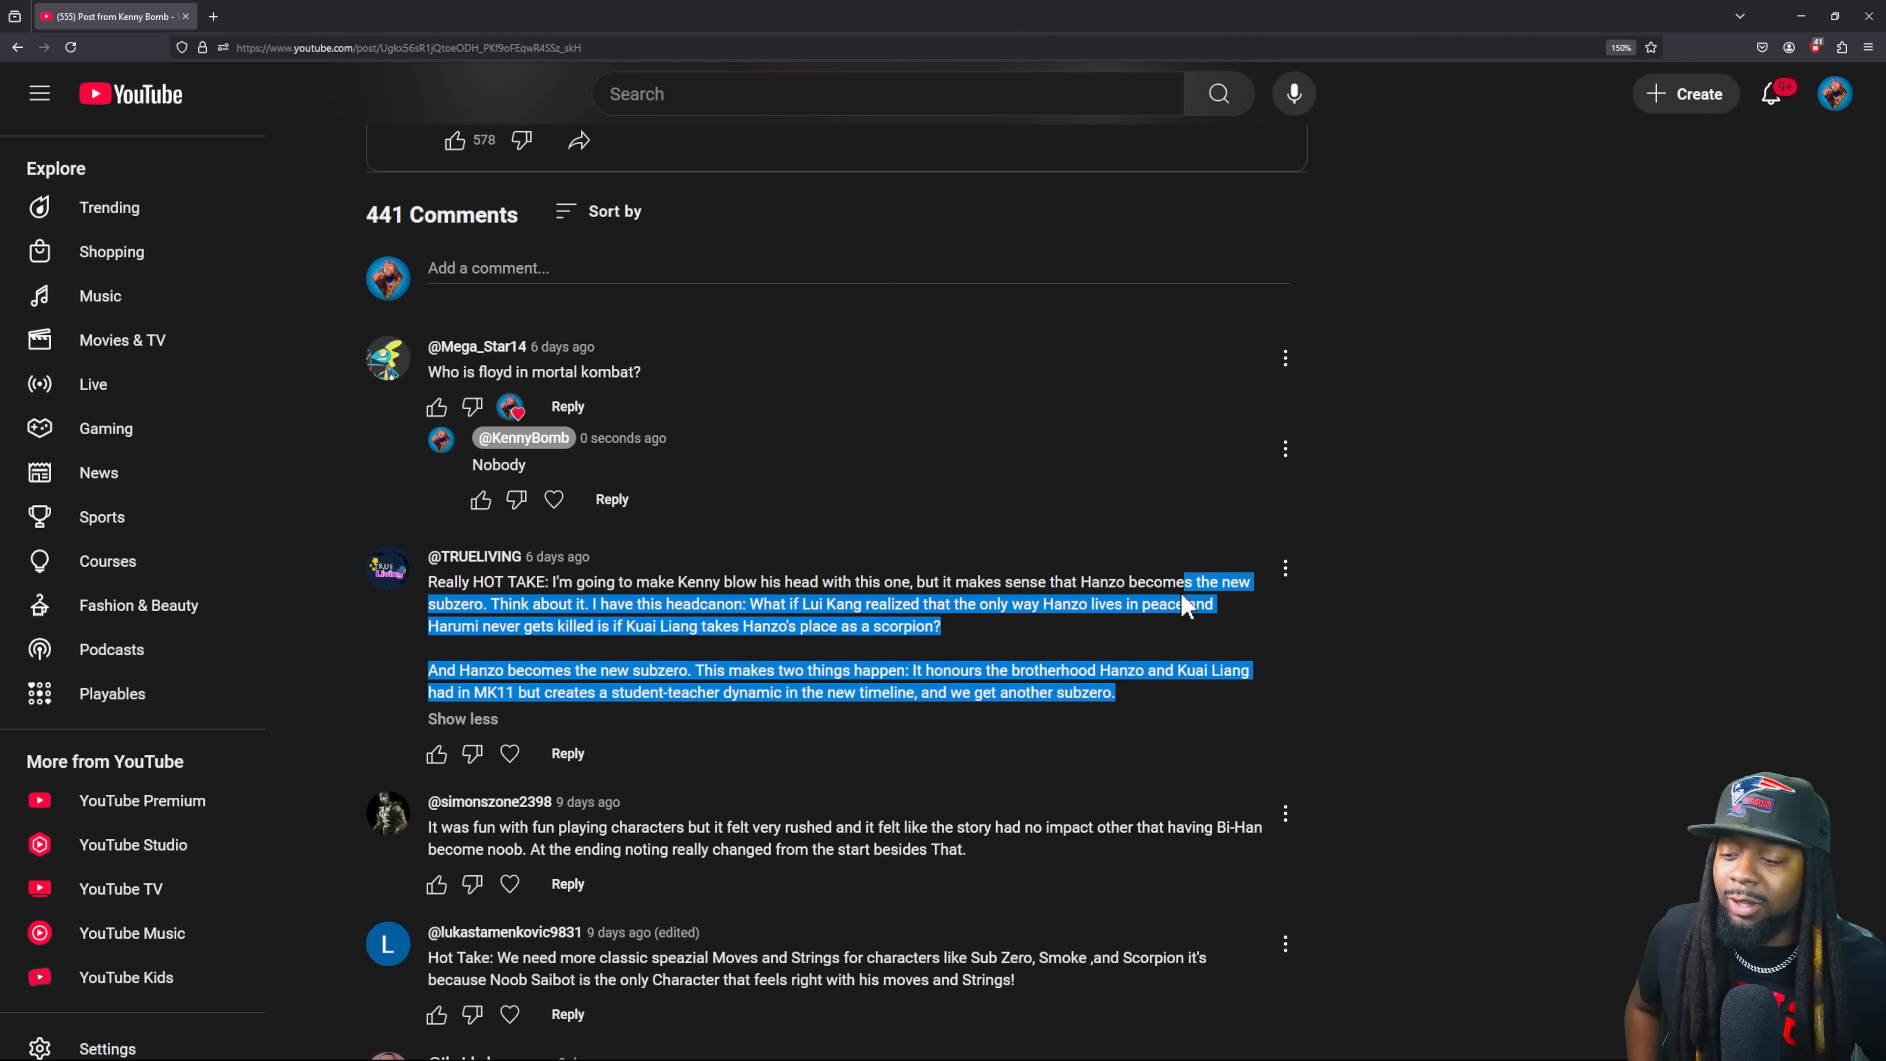
left_click(1420, 521)
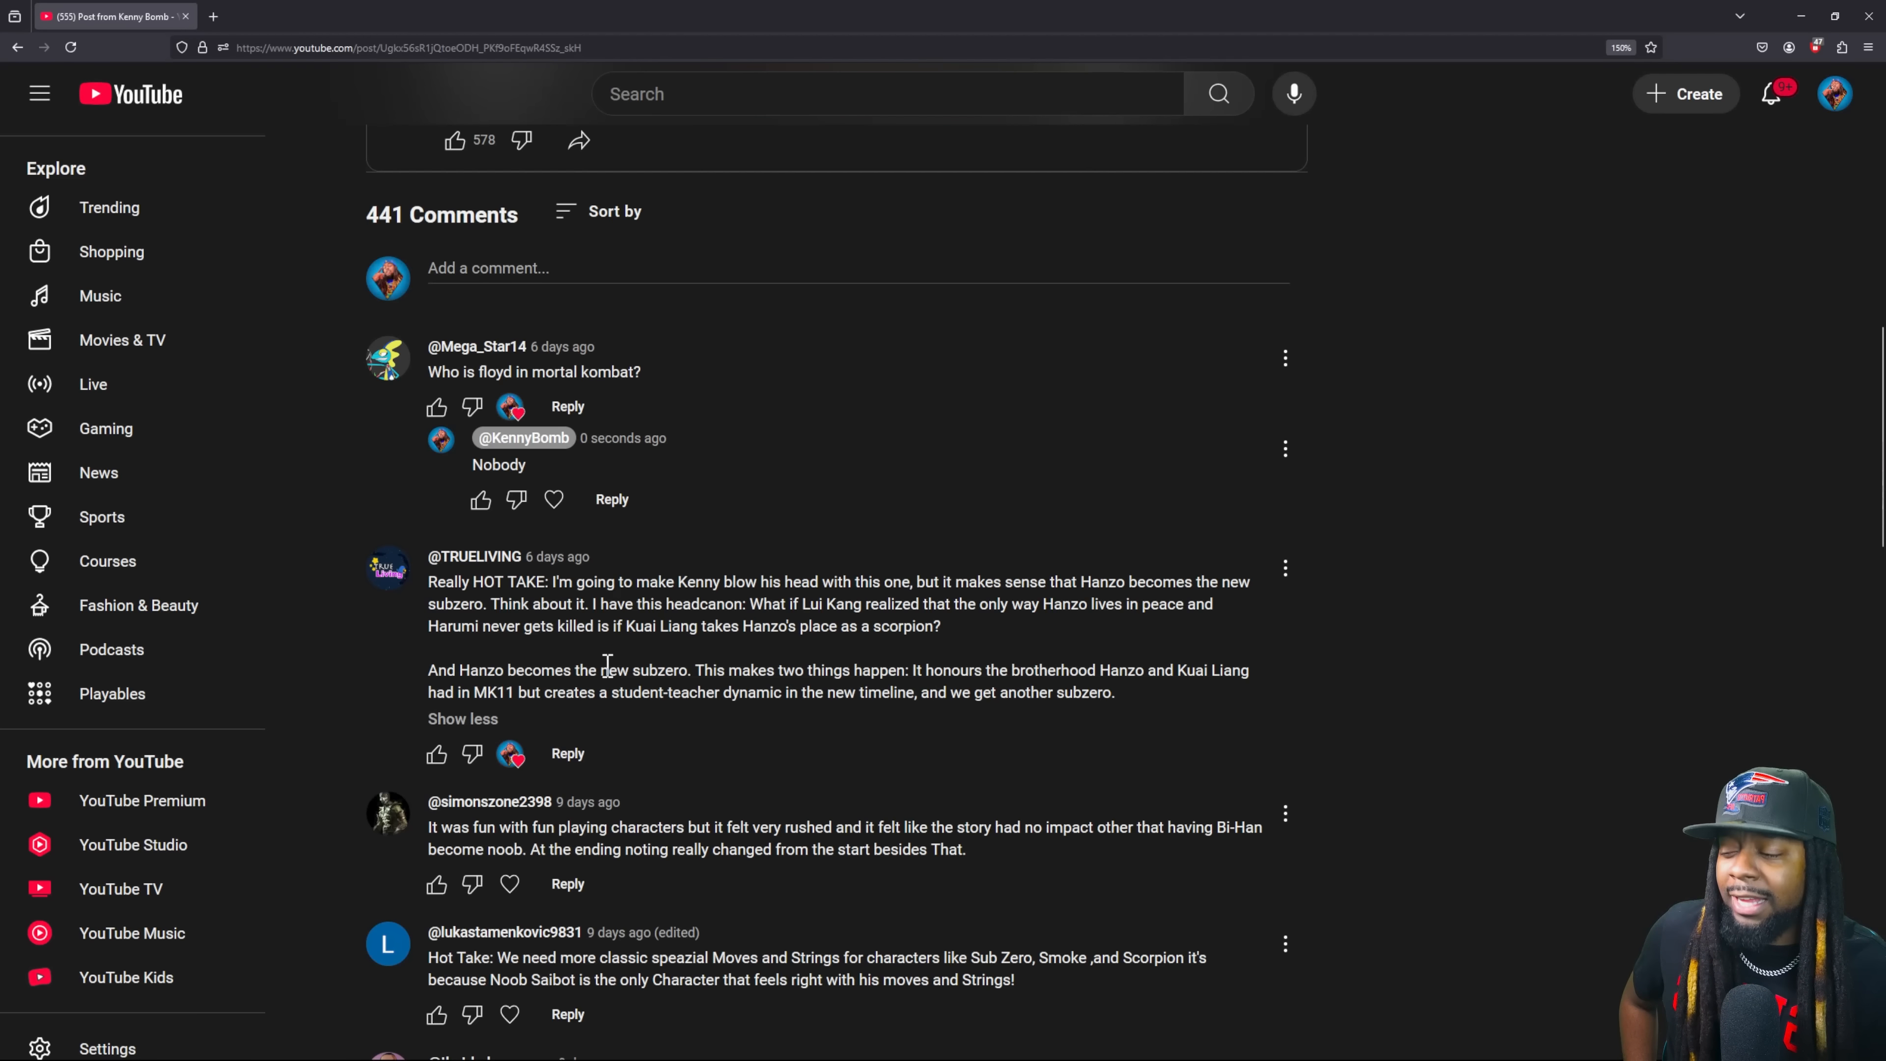
scroll("down", 3)
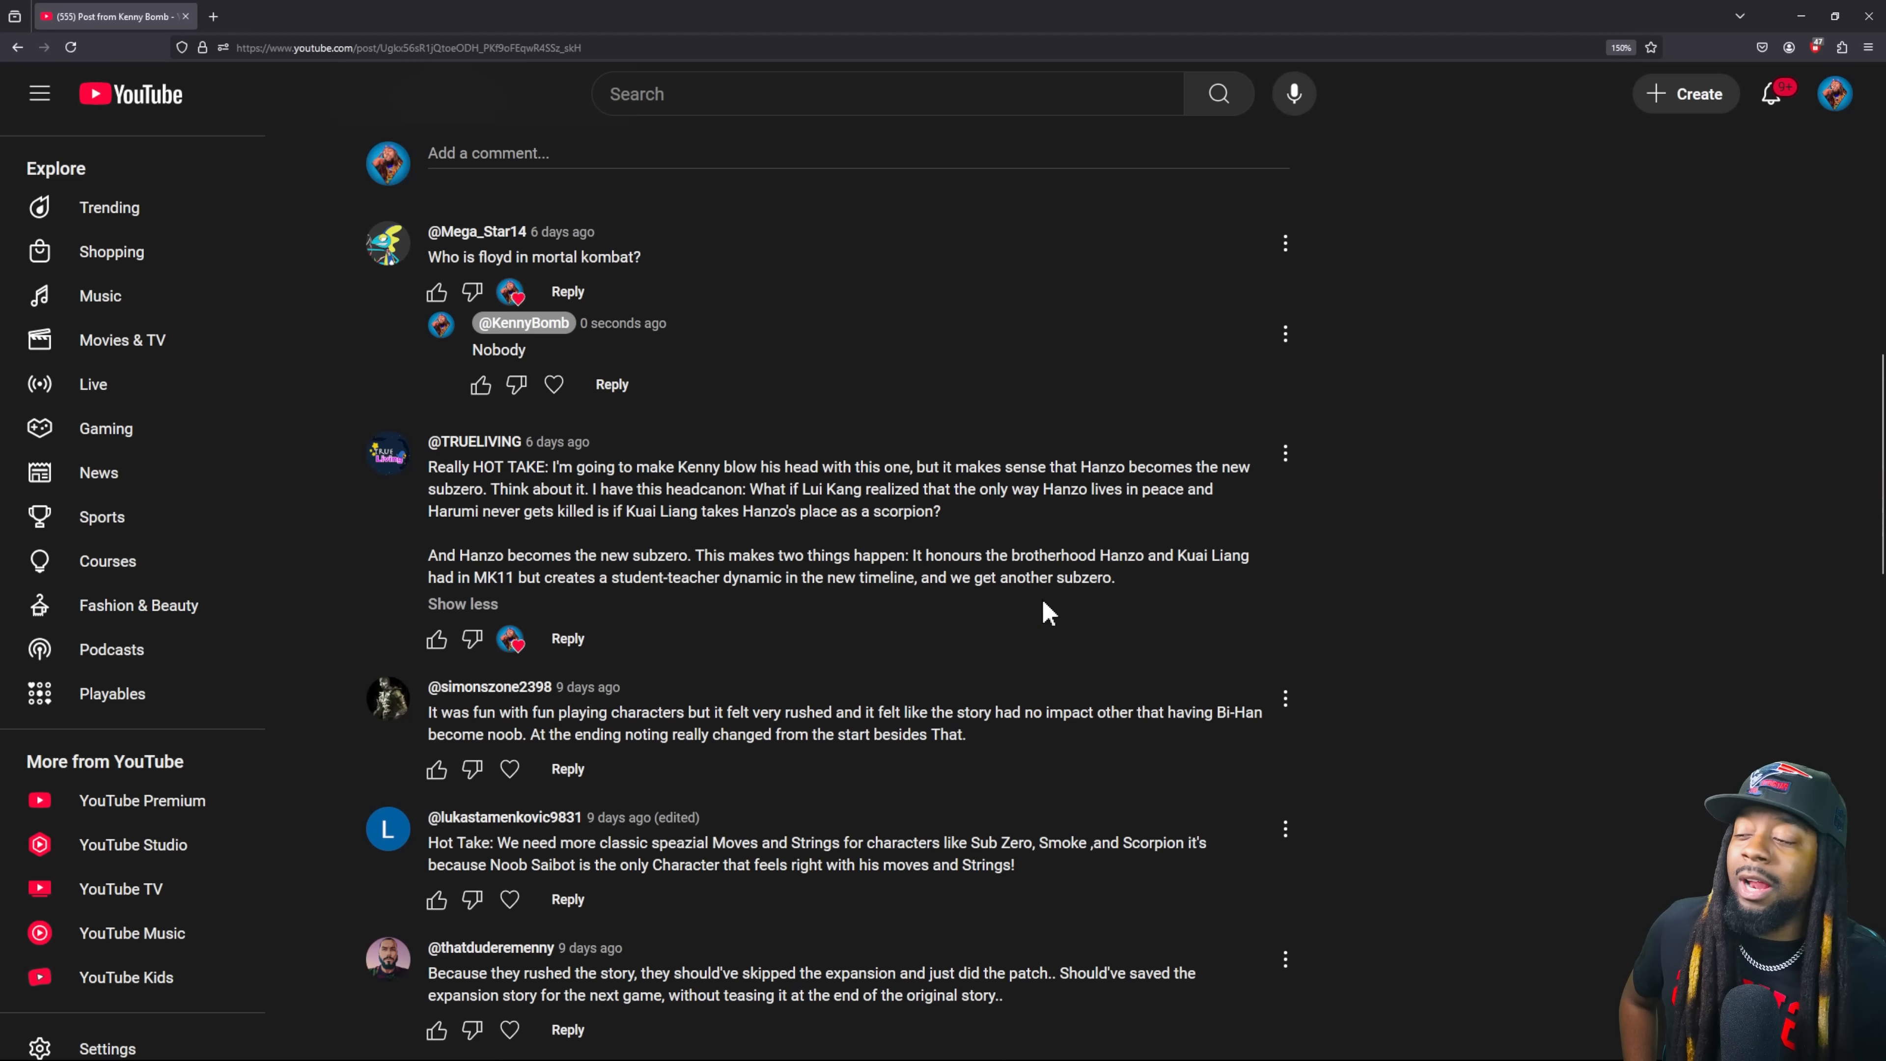
mouse_move(992, 605)
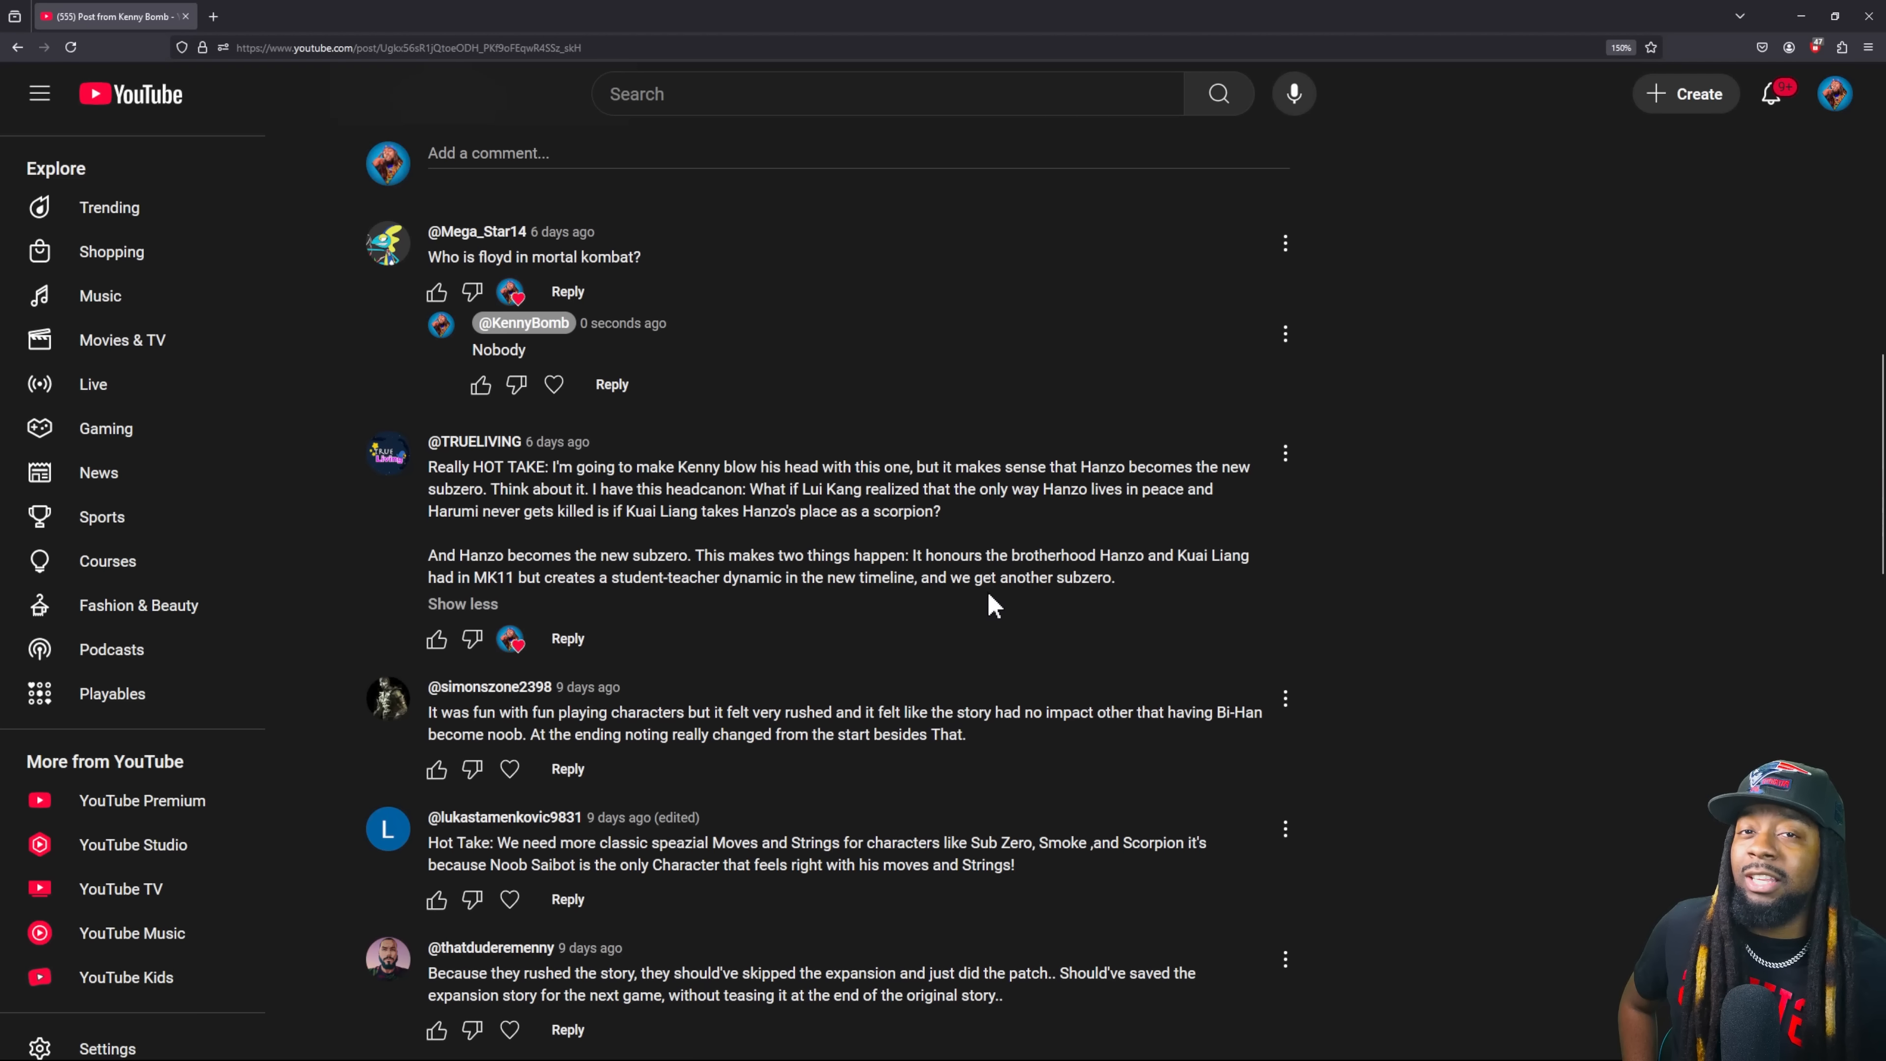
mouse_move(1087, 518)
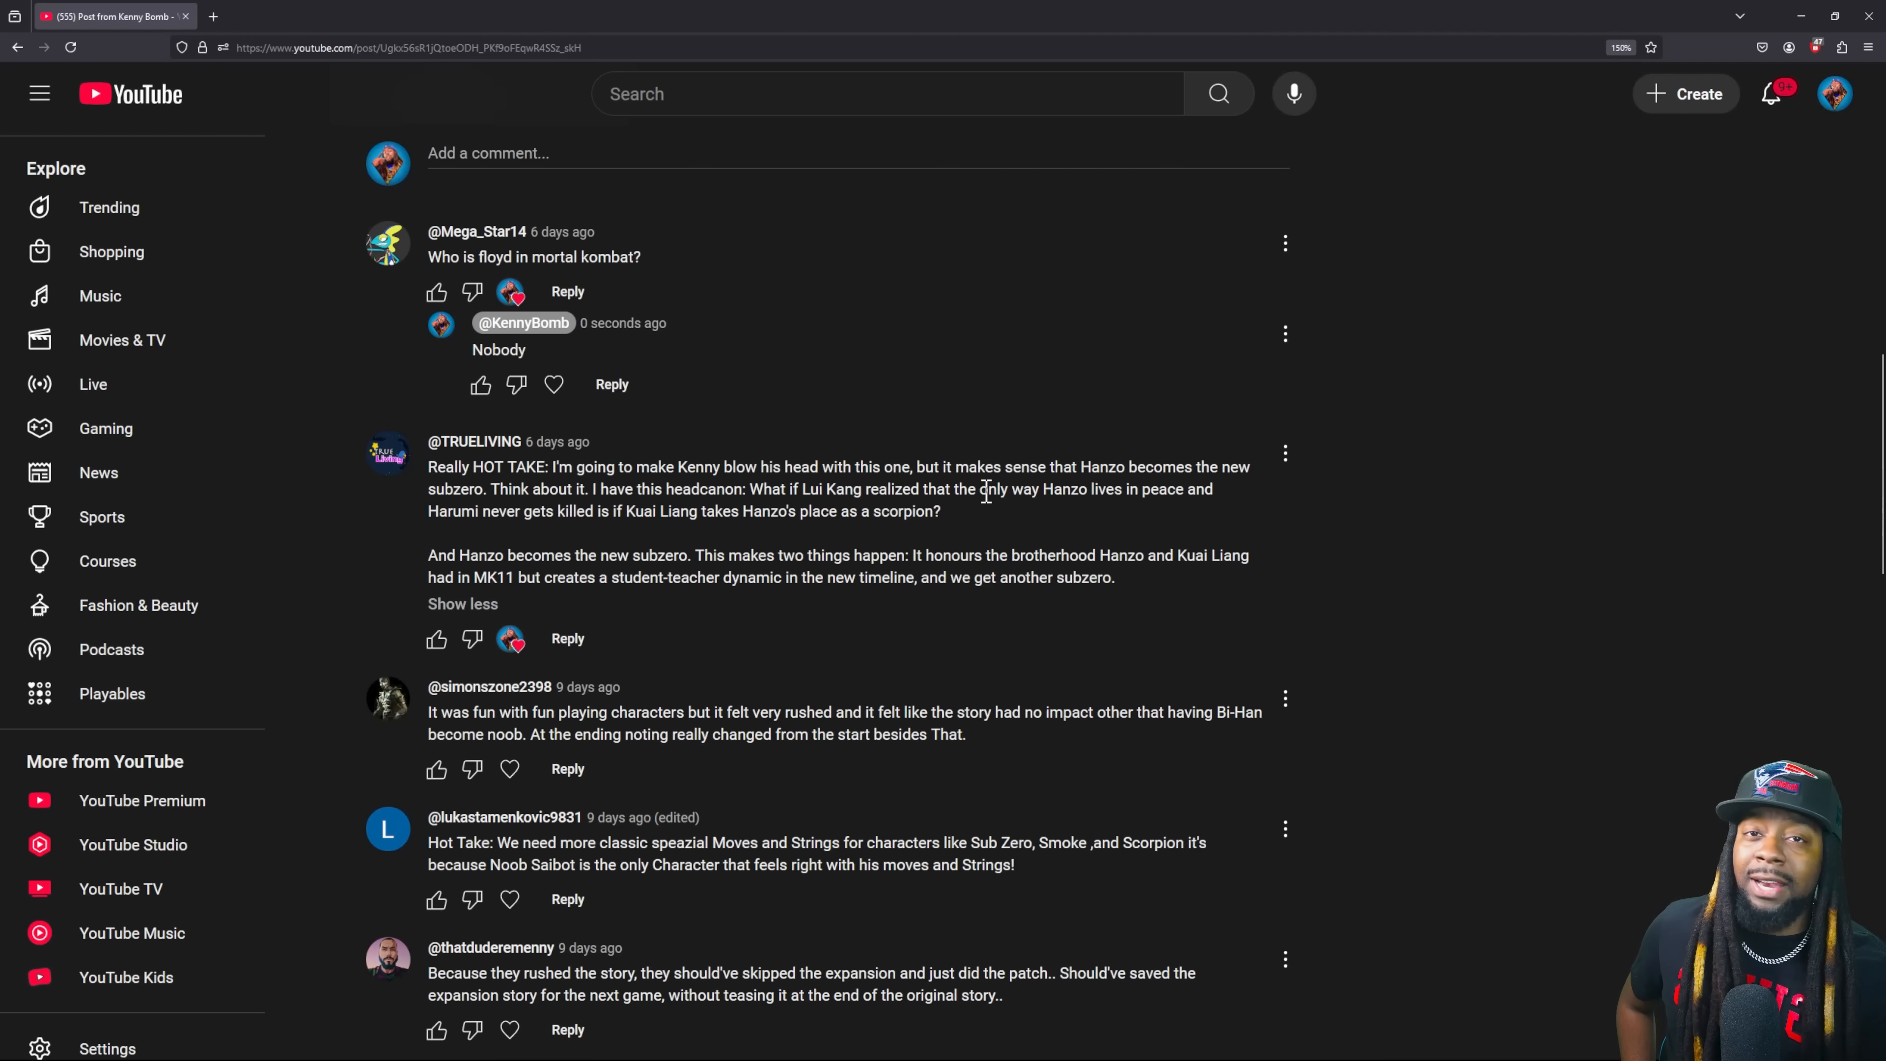
scroll("down", 3)
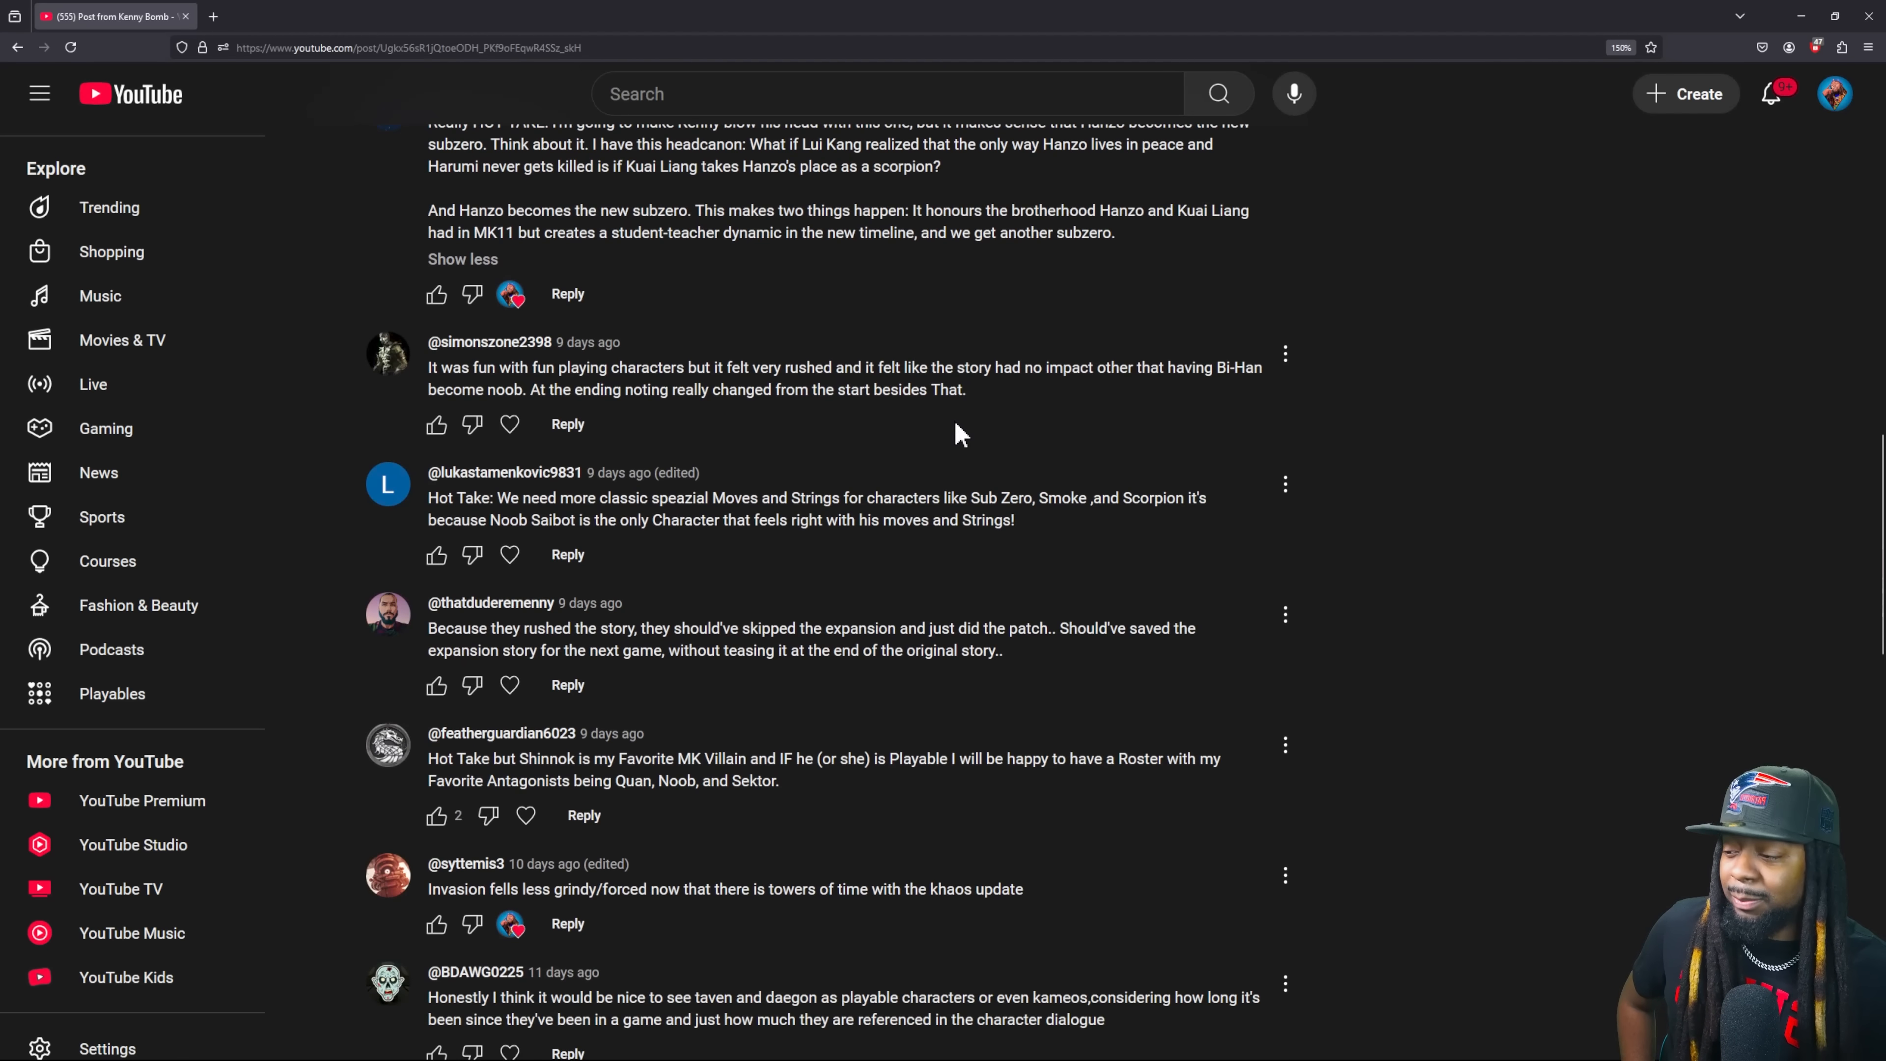
scroll("down", 3)
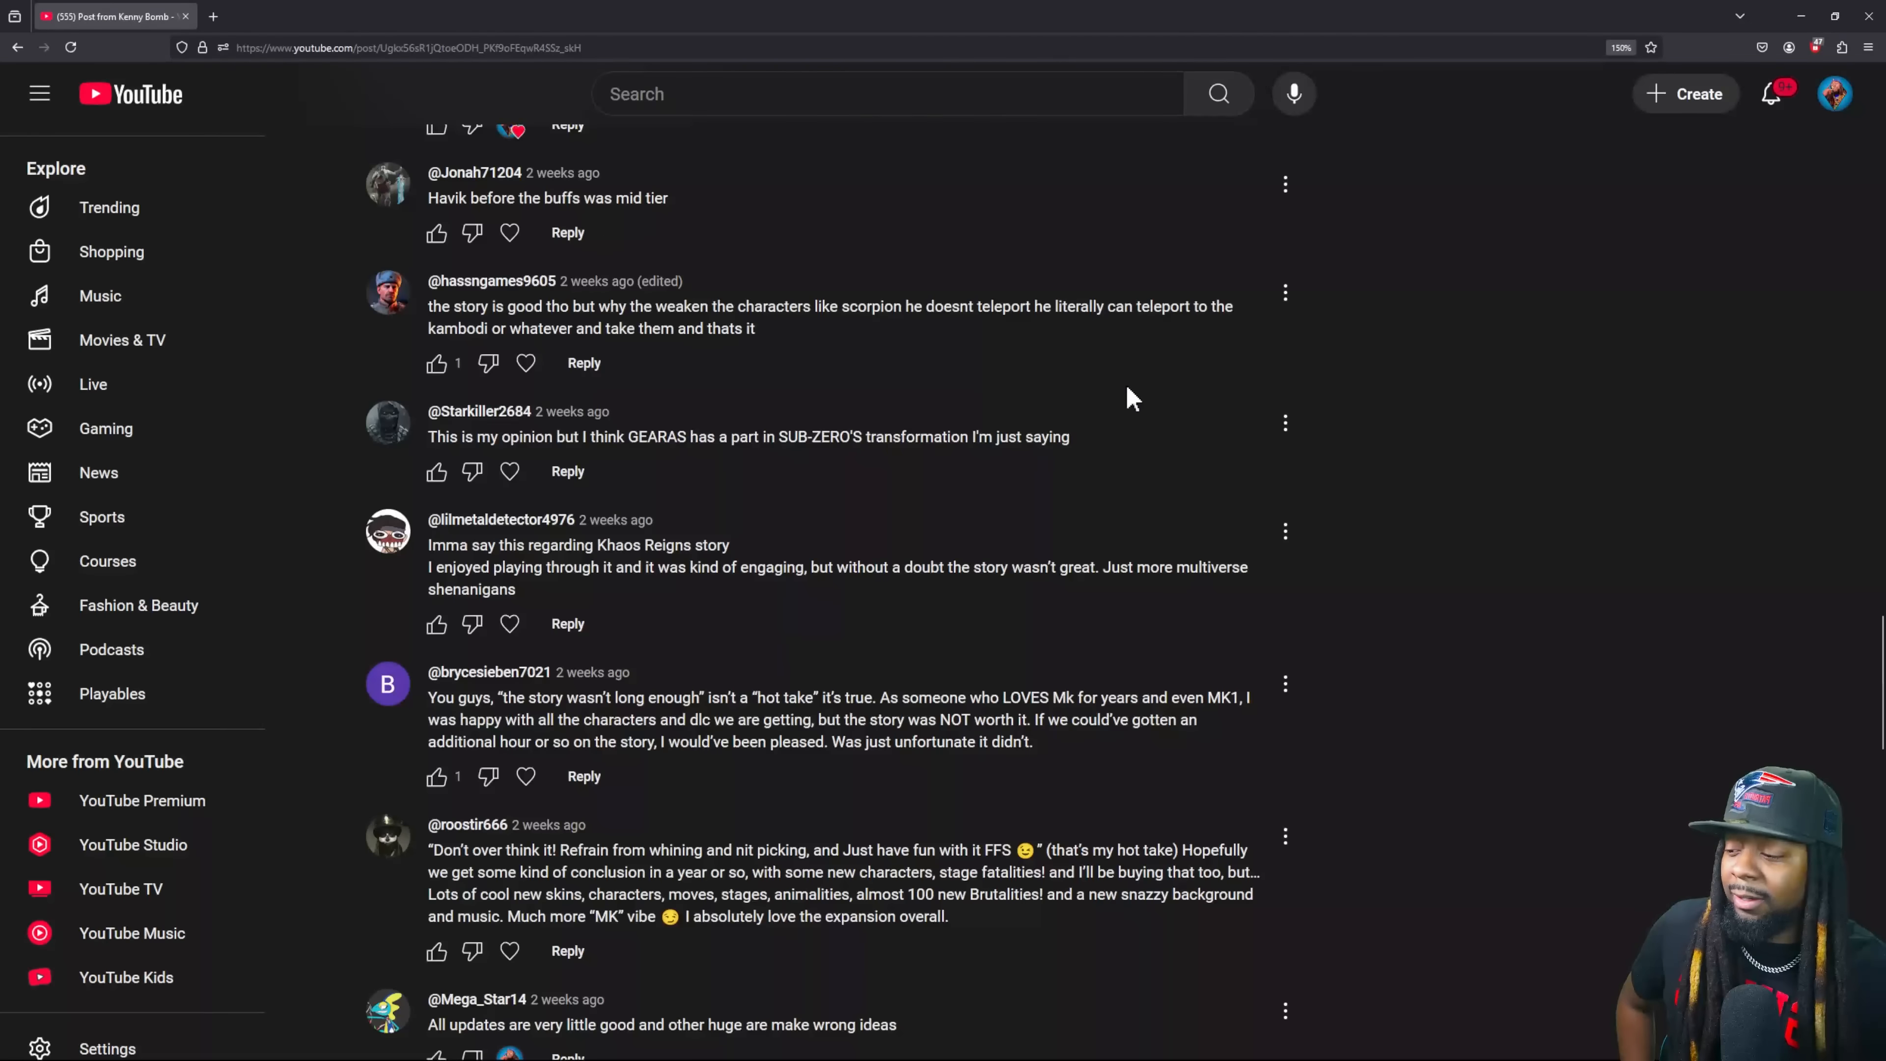
scroll("down", 3)
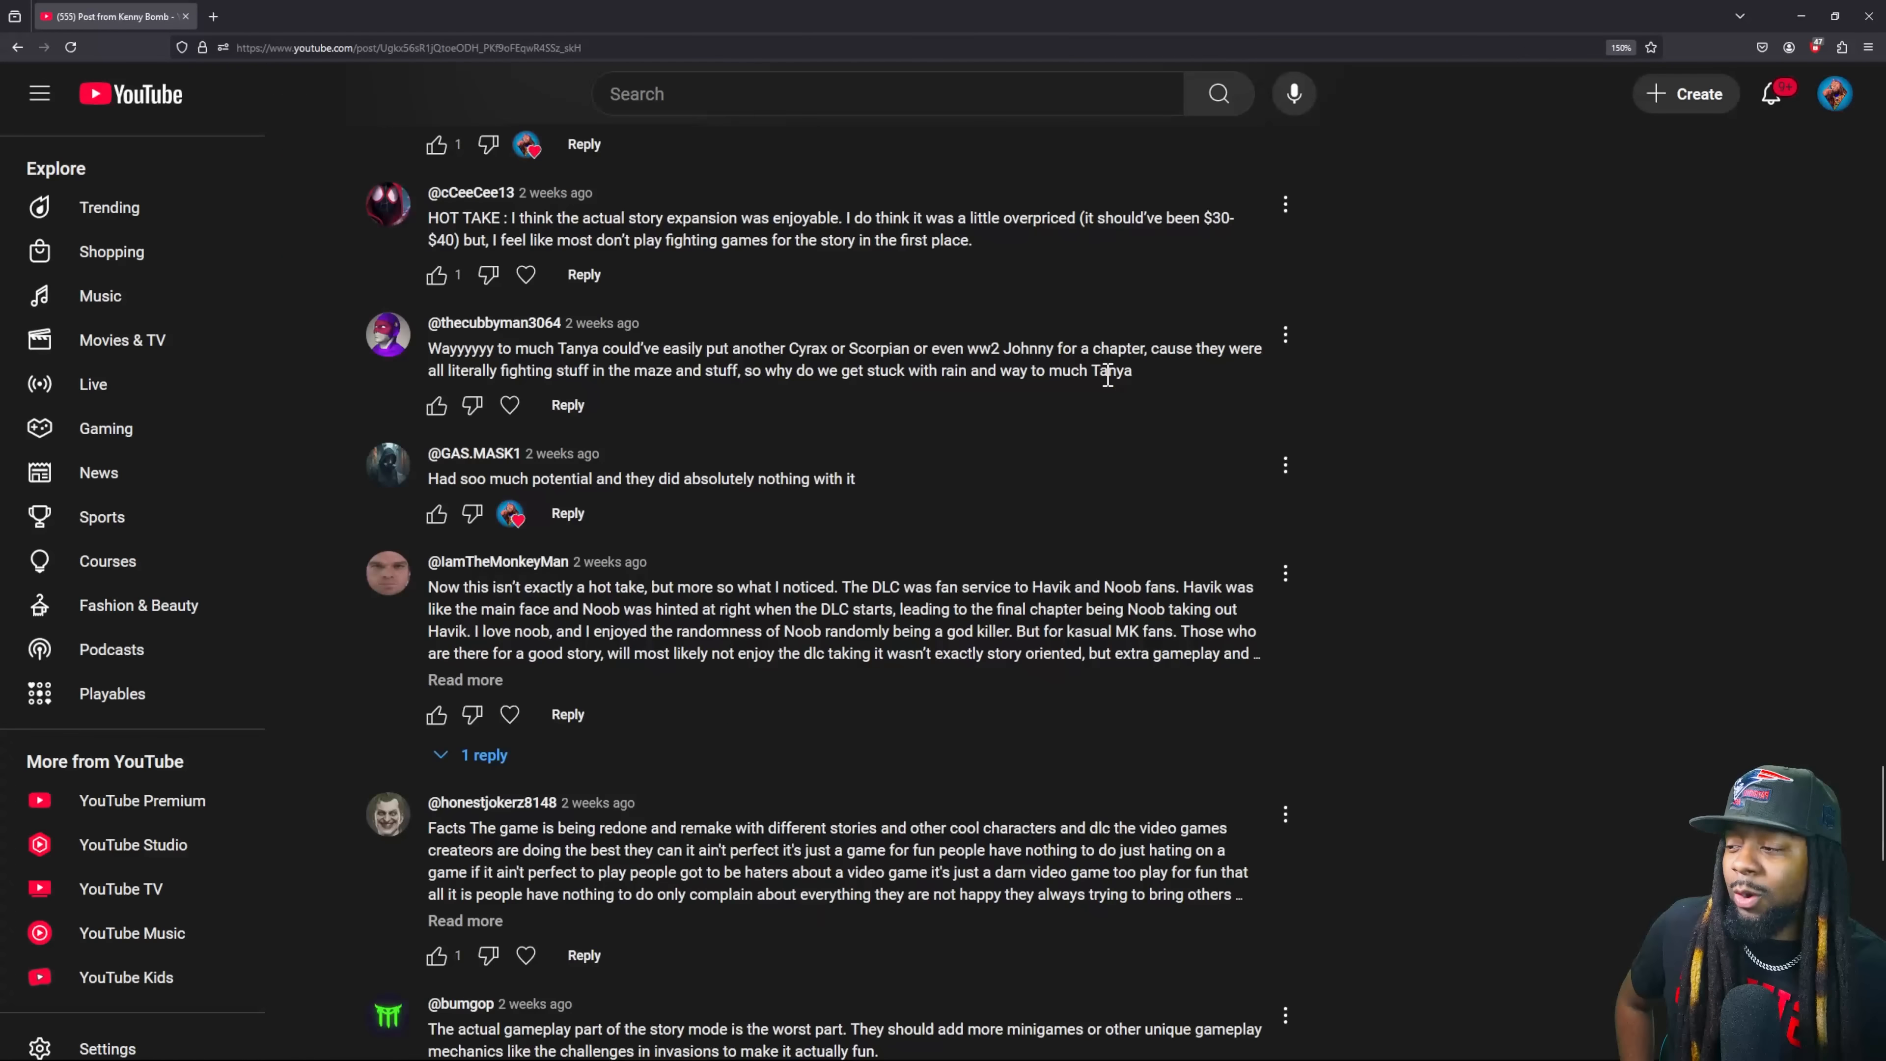
scroll("down", 3)
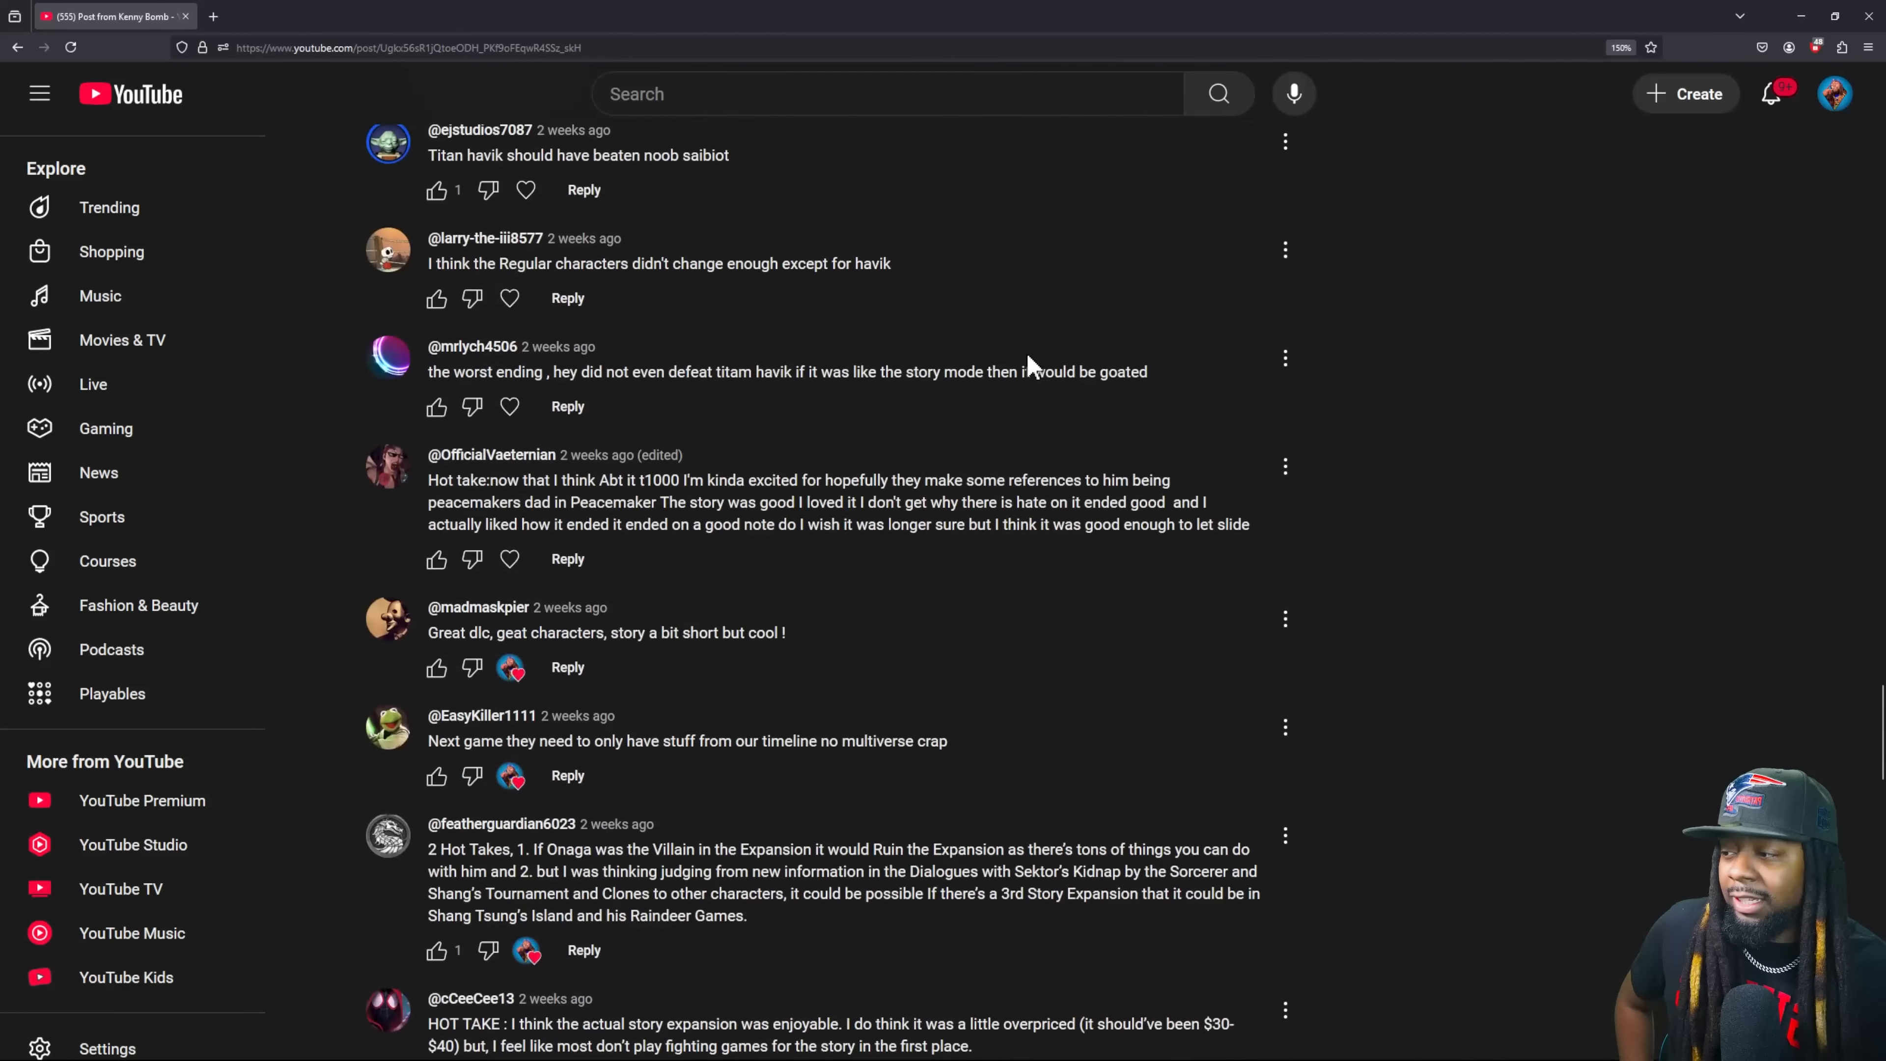
scroll("down", 3)
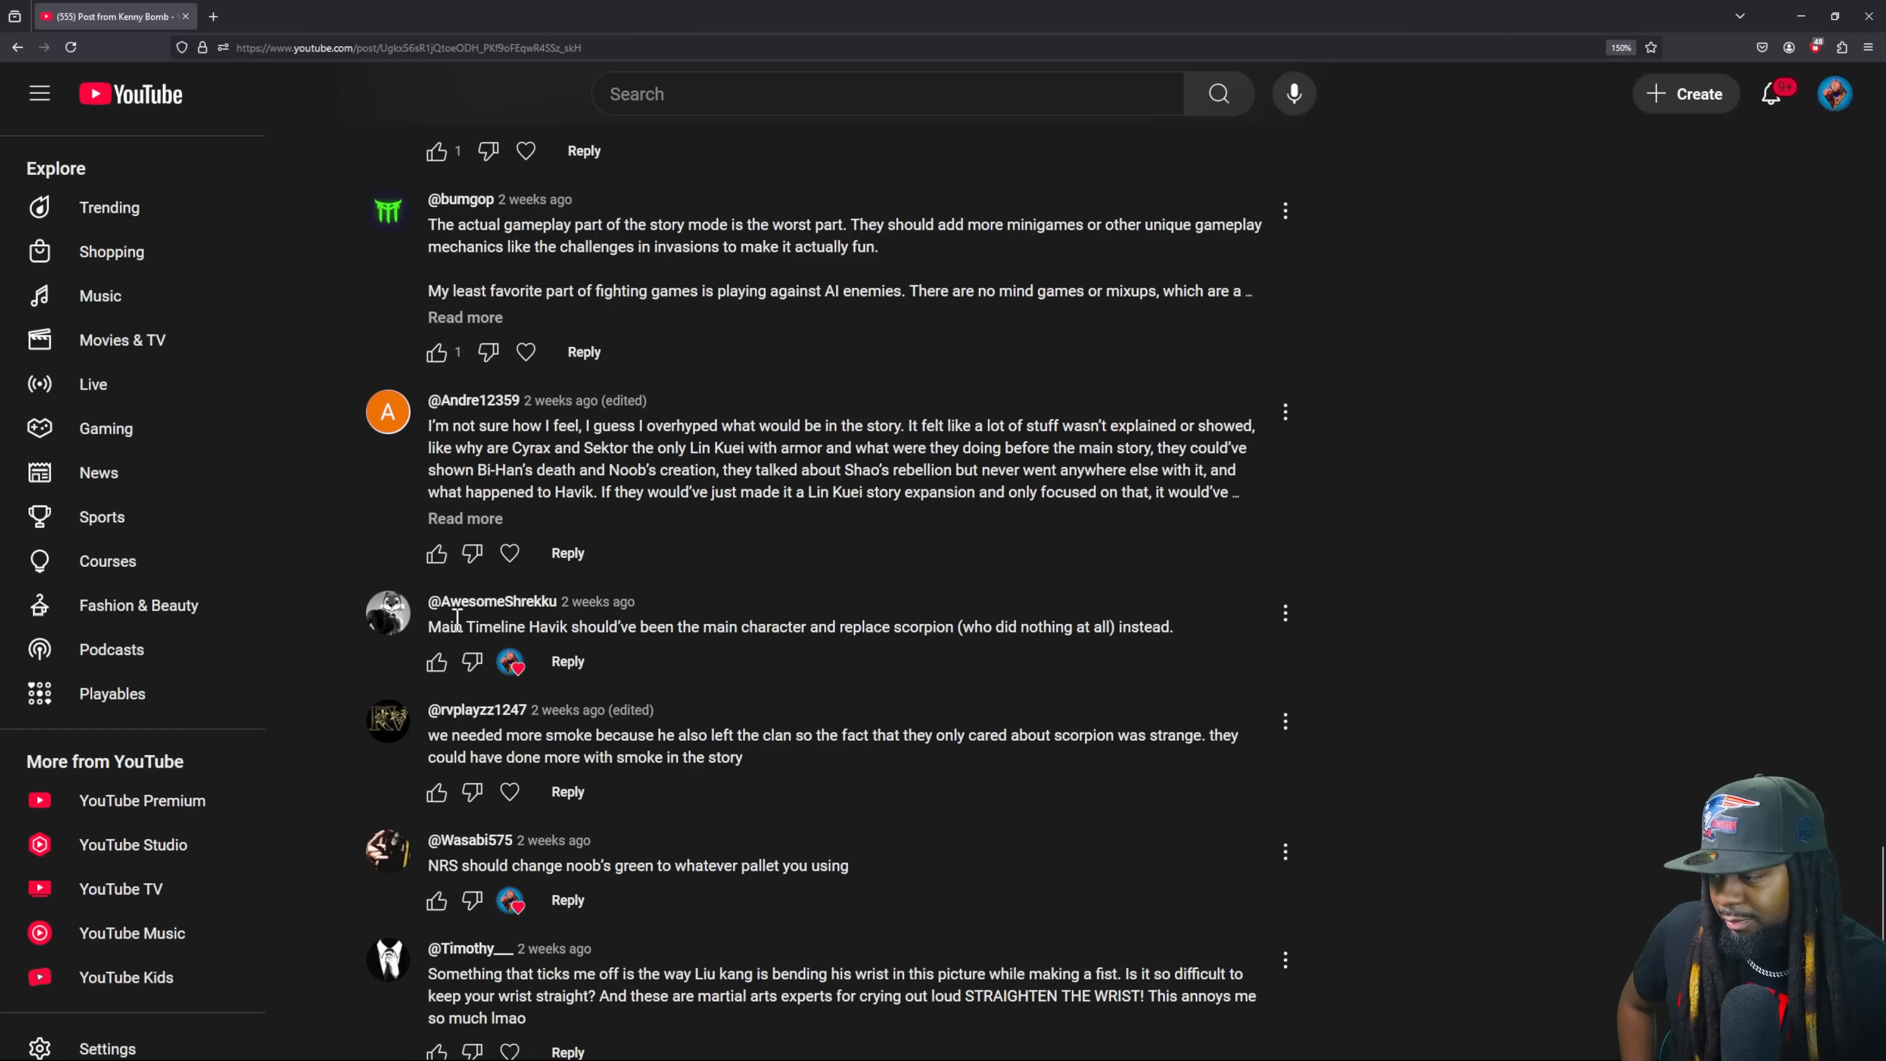
scroll("down", 3)
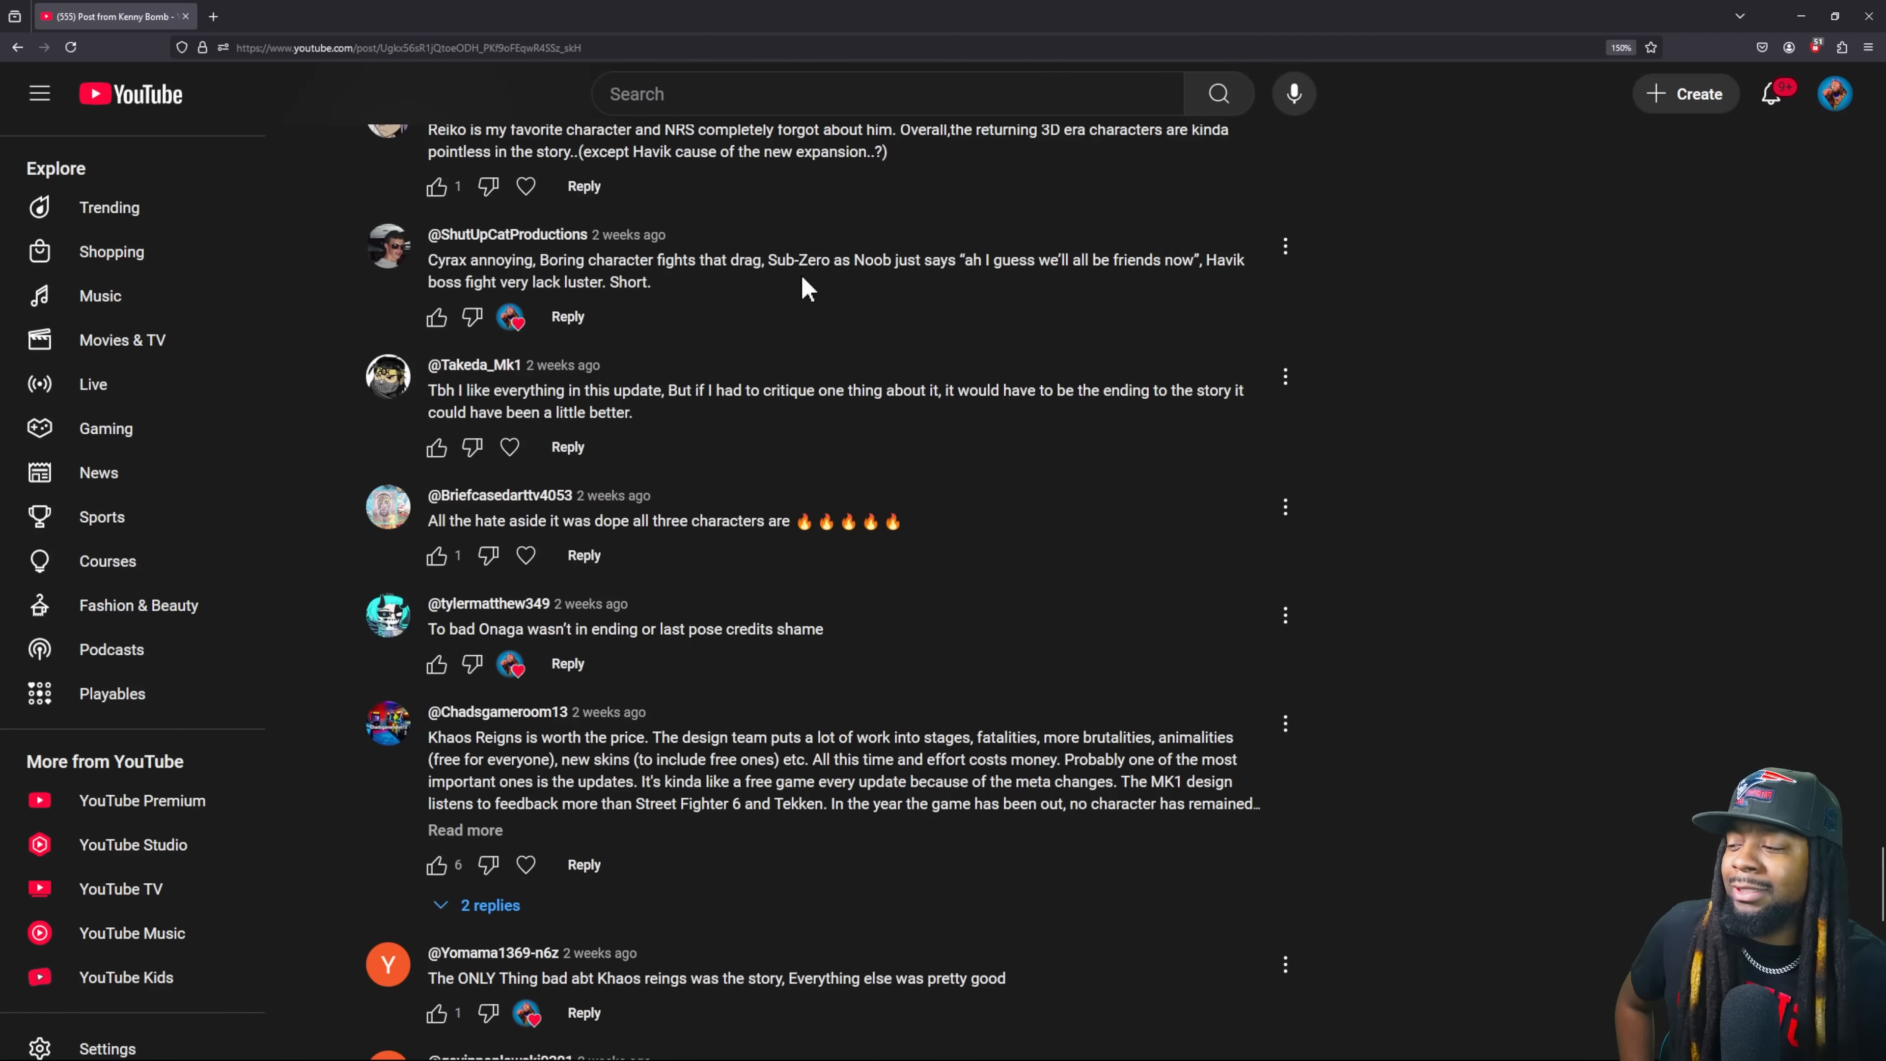
scroll("down", 3)
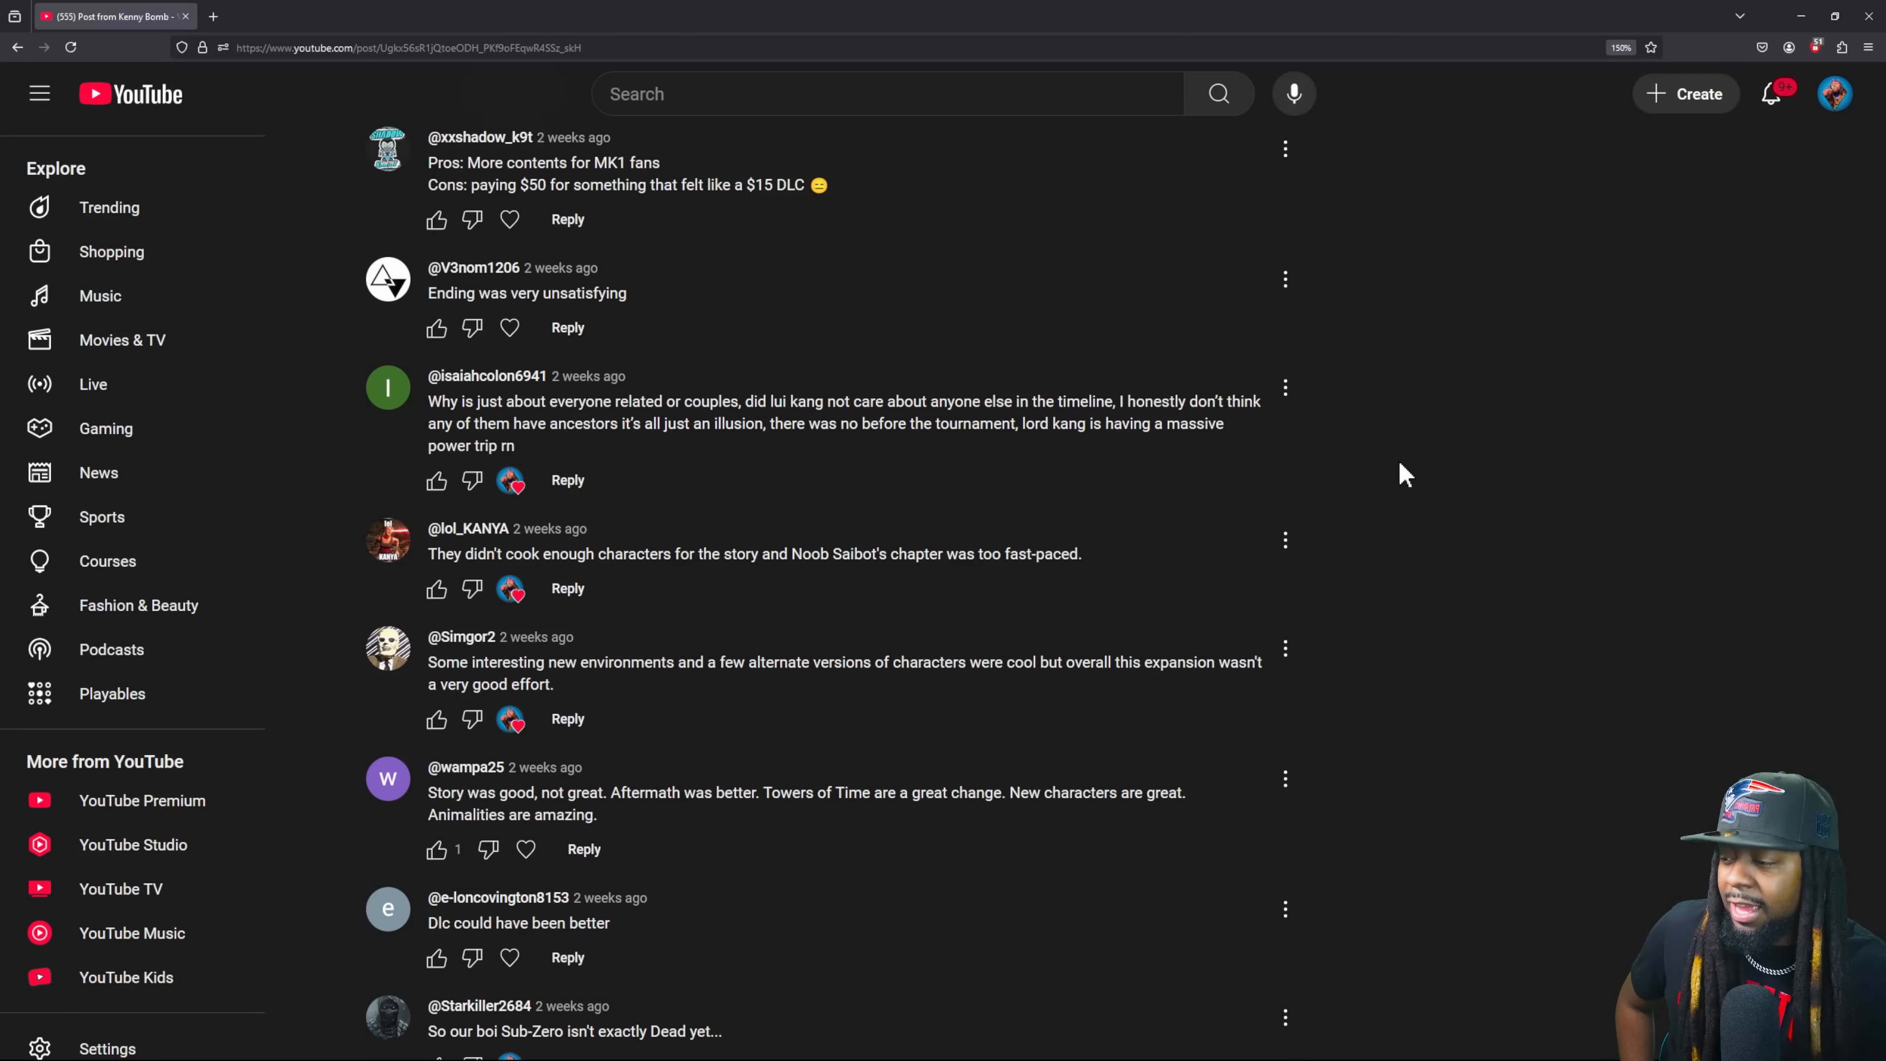
scroll("down", 3)
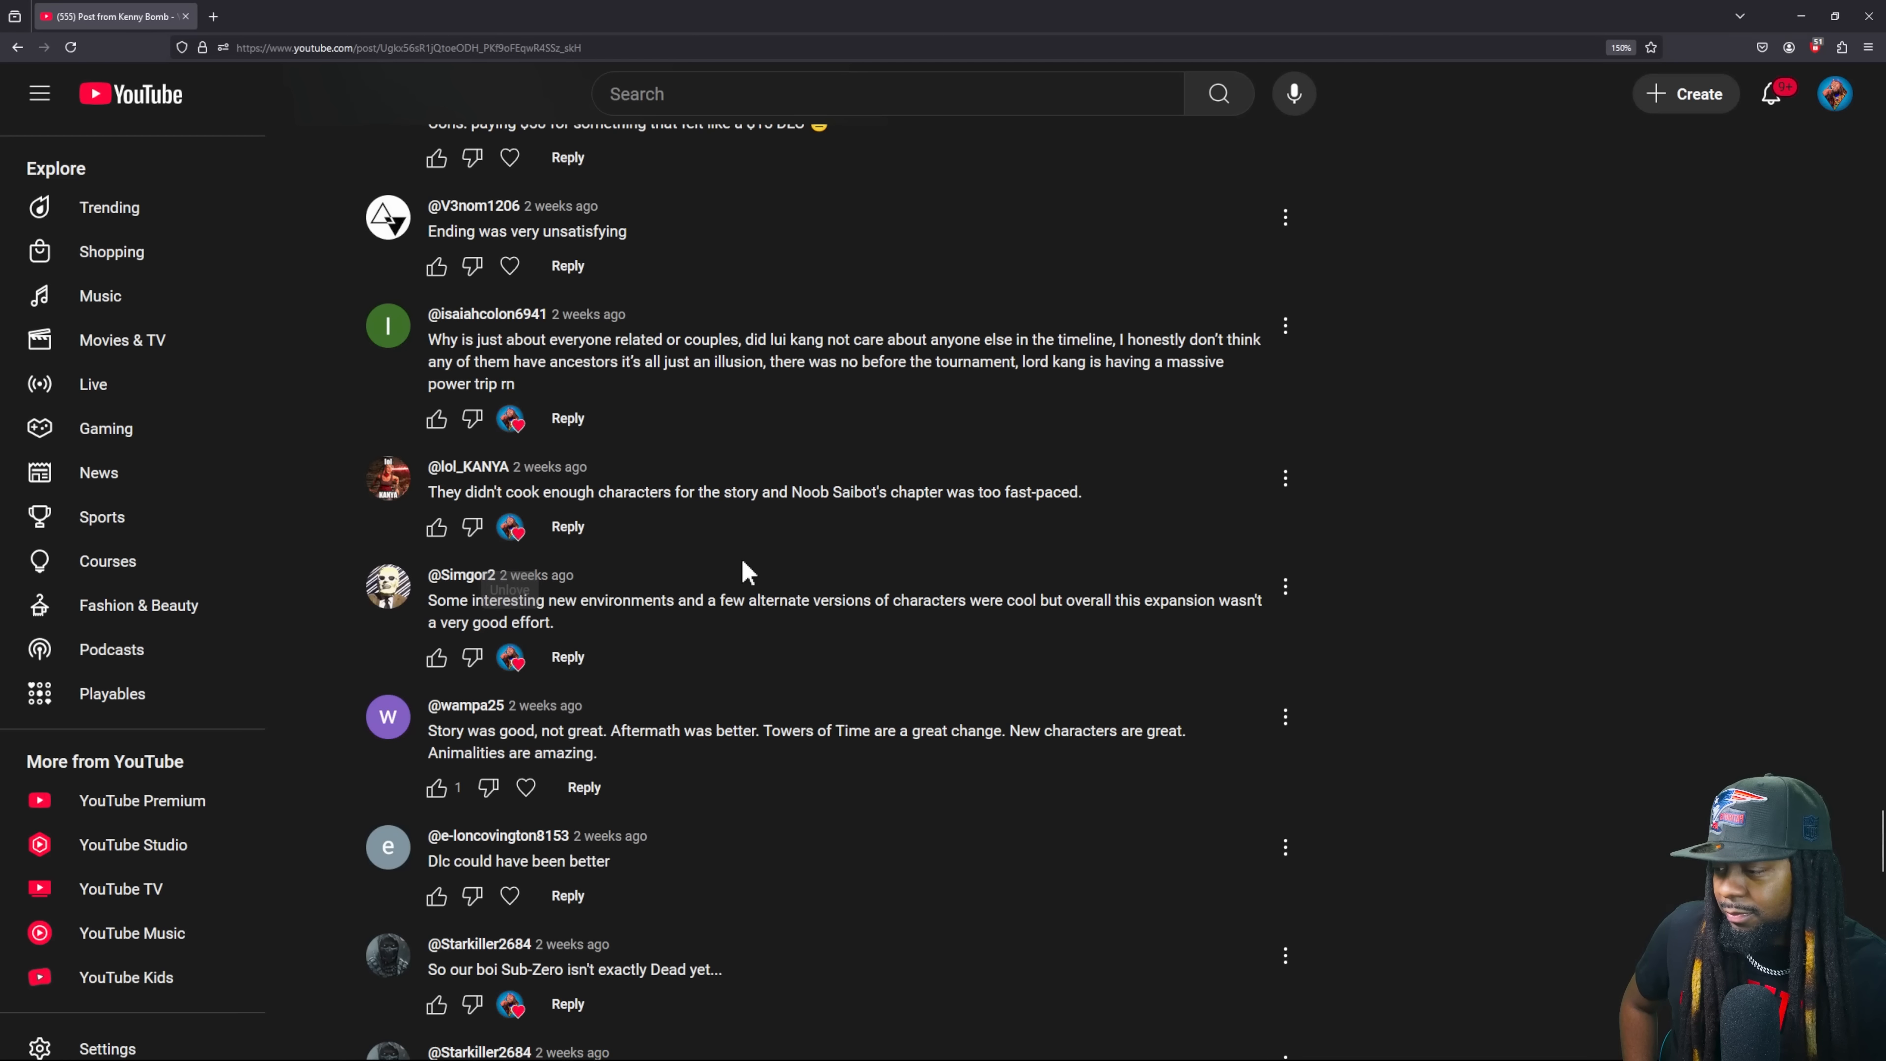
scroll("down", 3)
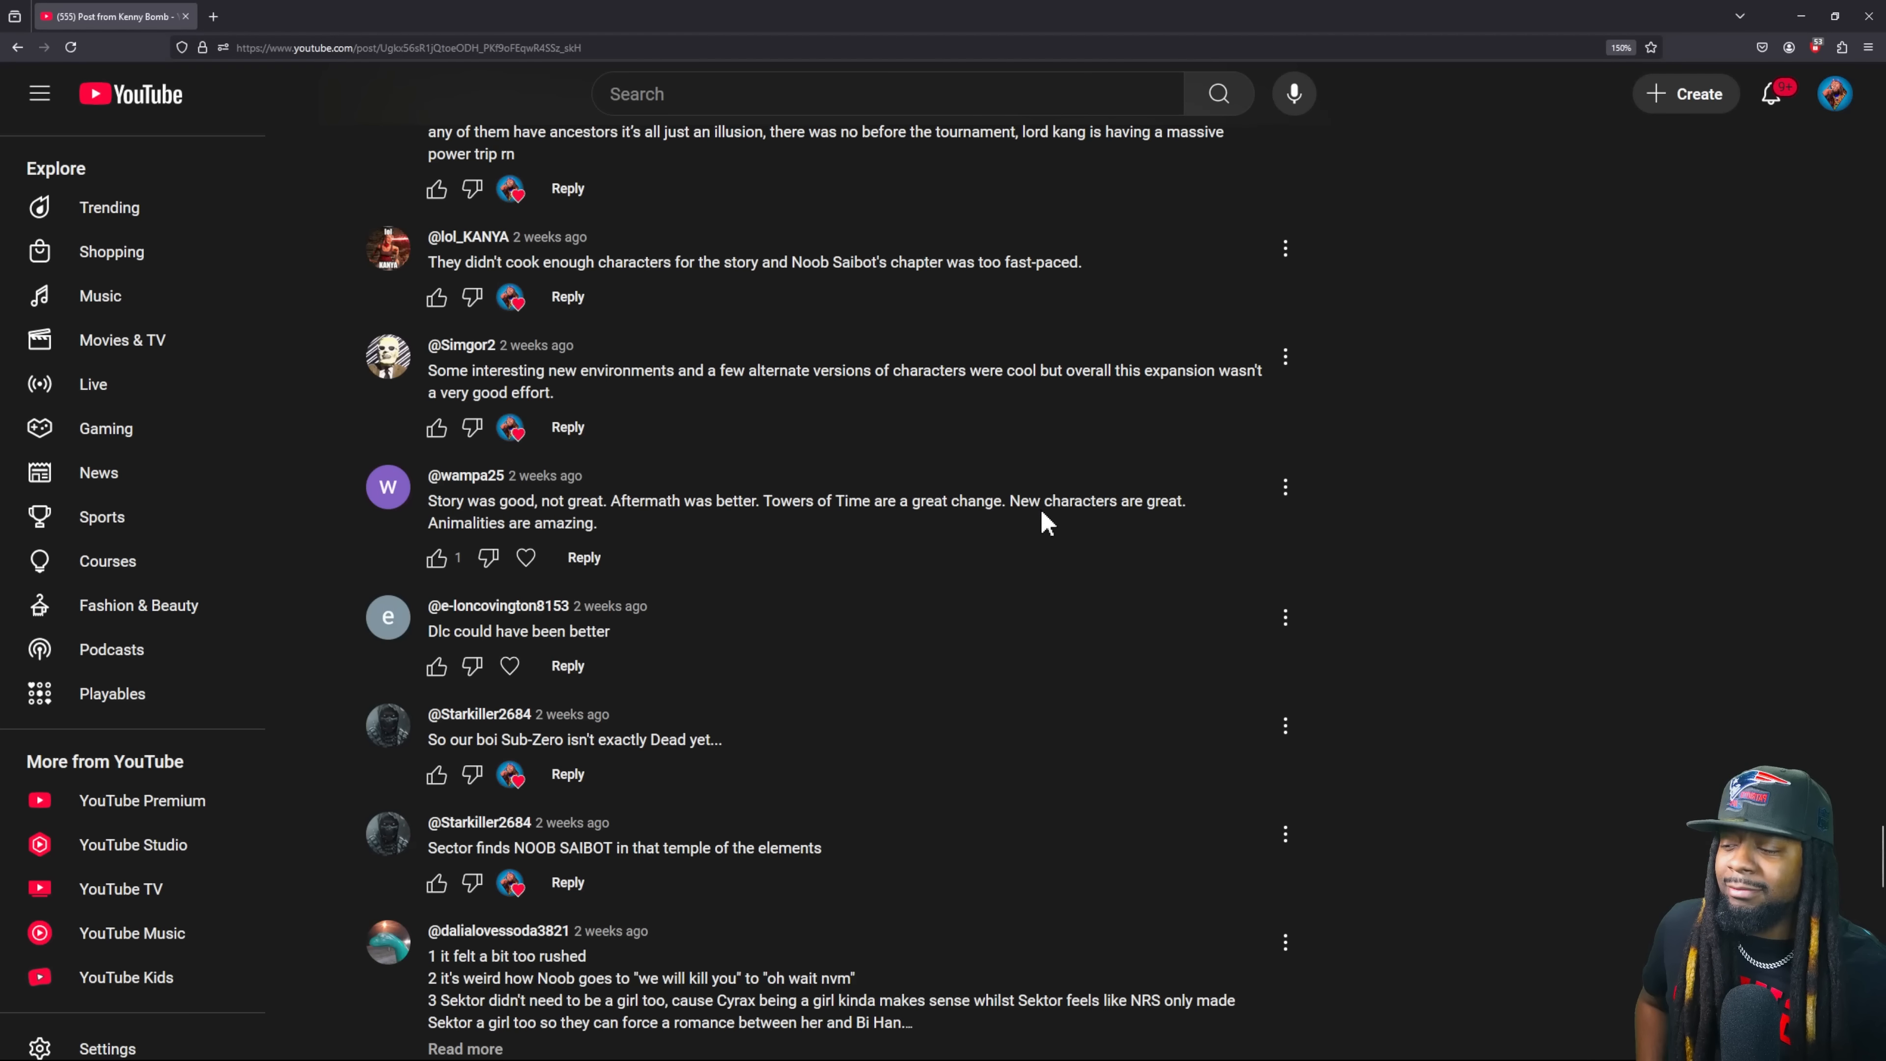
mouse_move(410, 514)
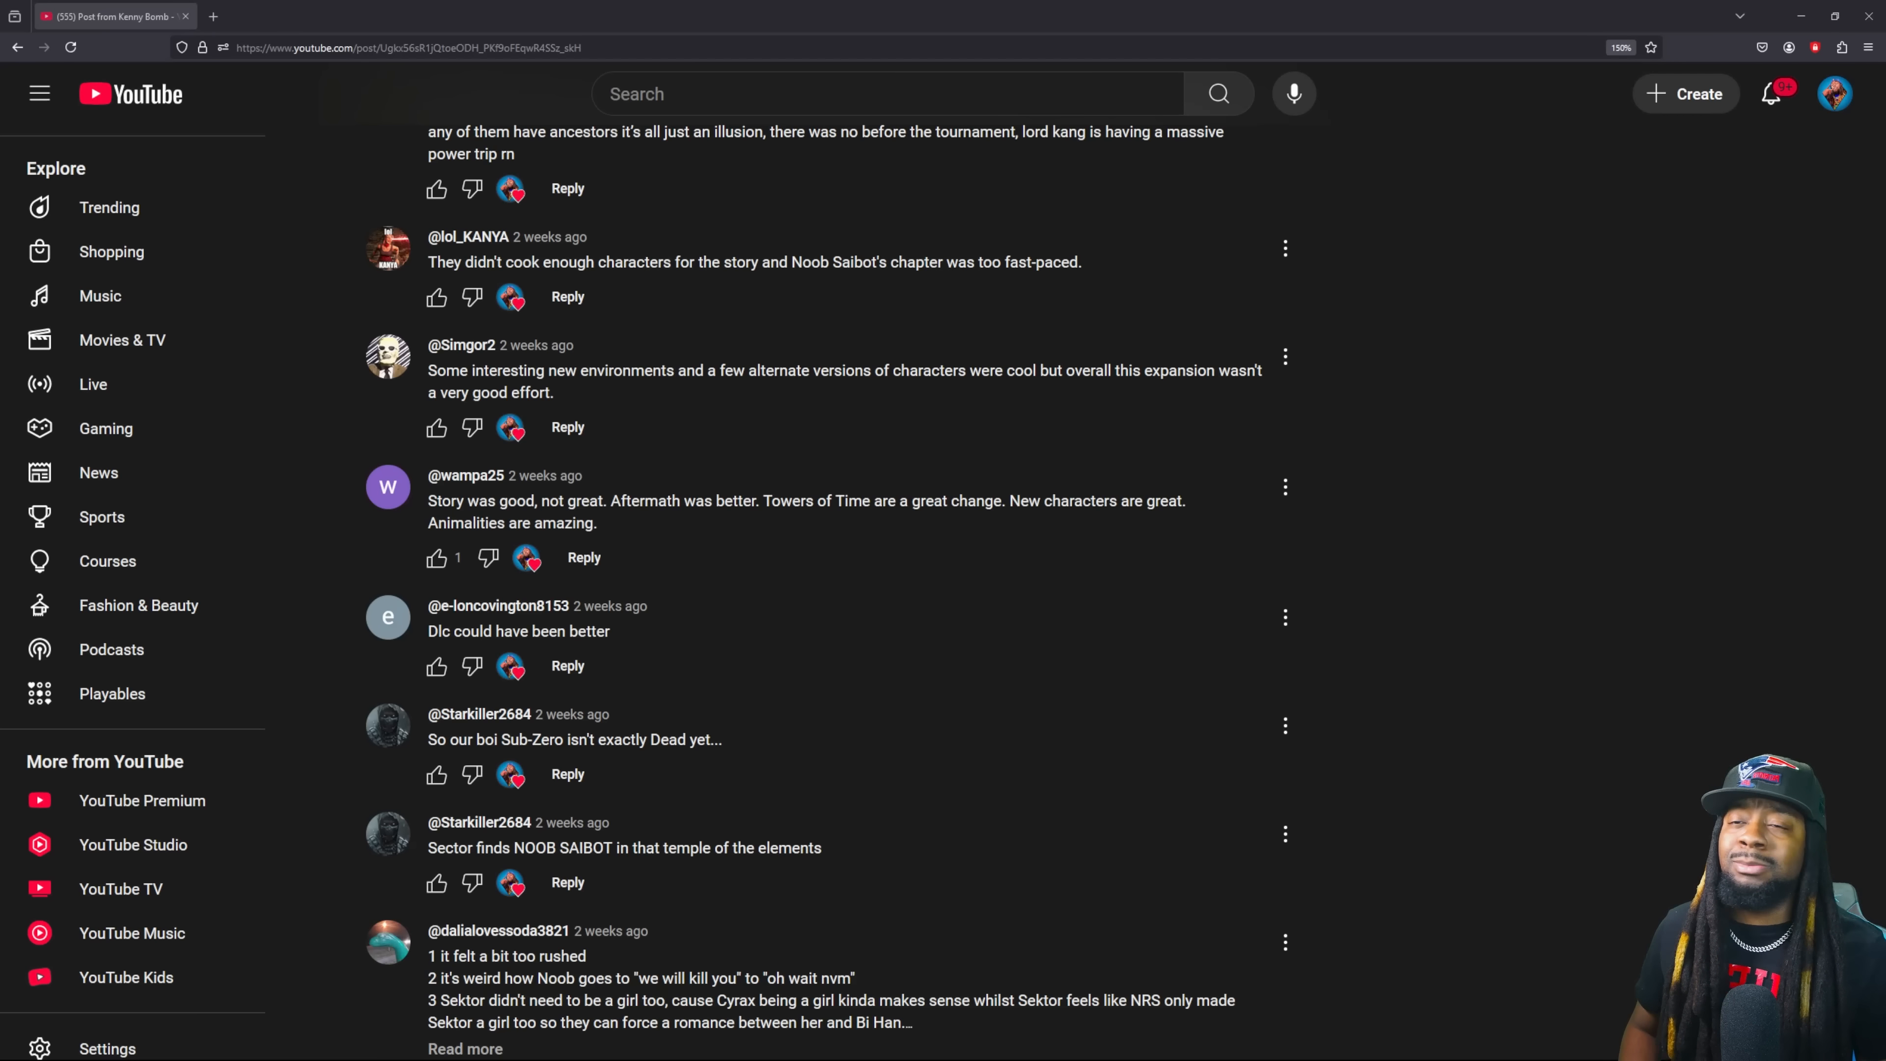
- Scroll further down the comments past the 'story good, not great' remarks
scroll("down", 3)
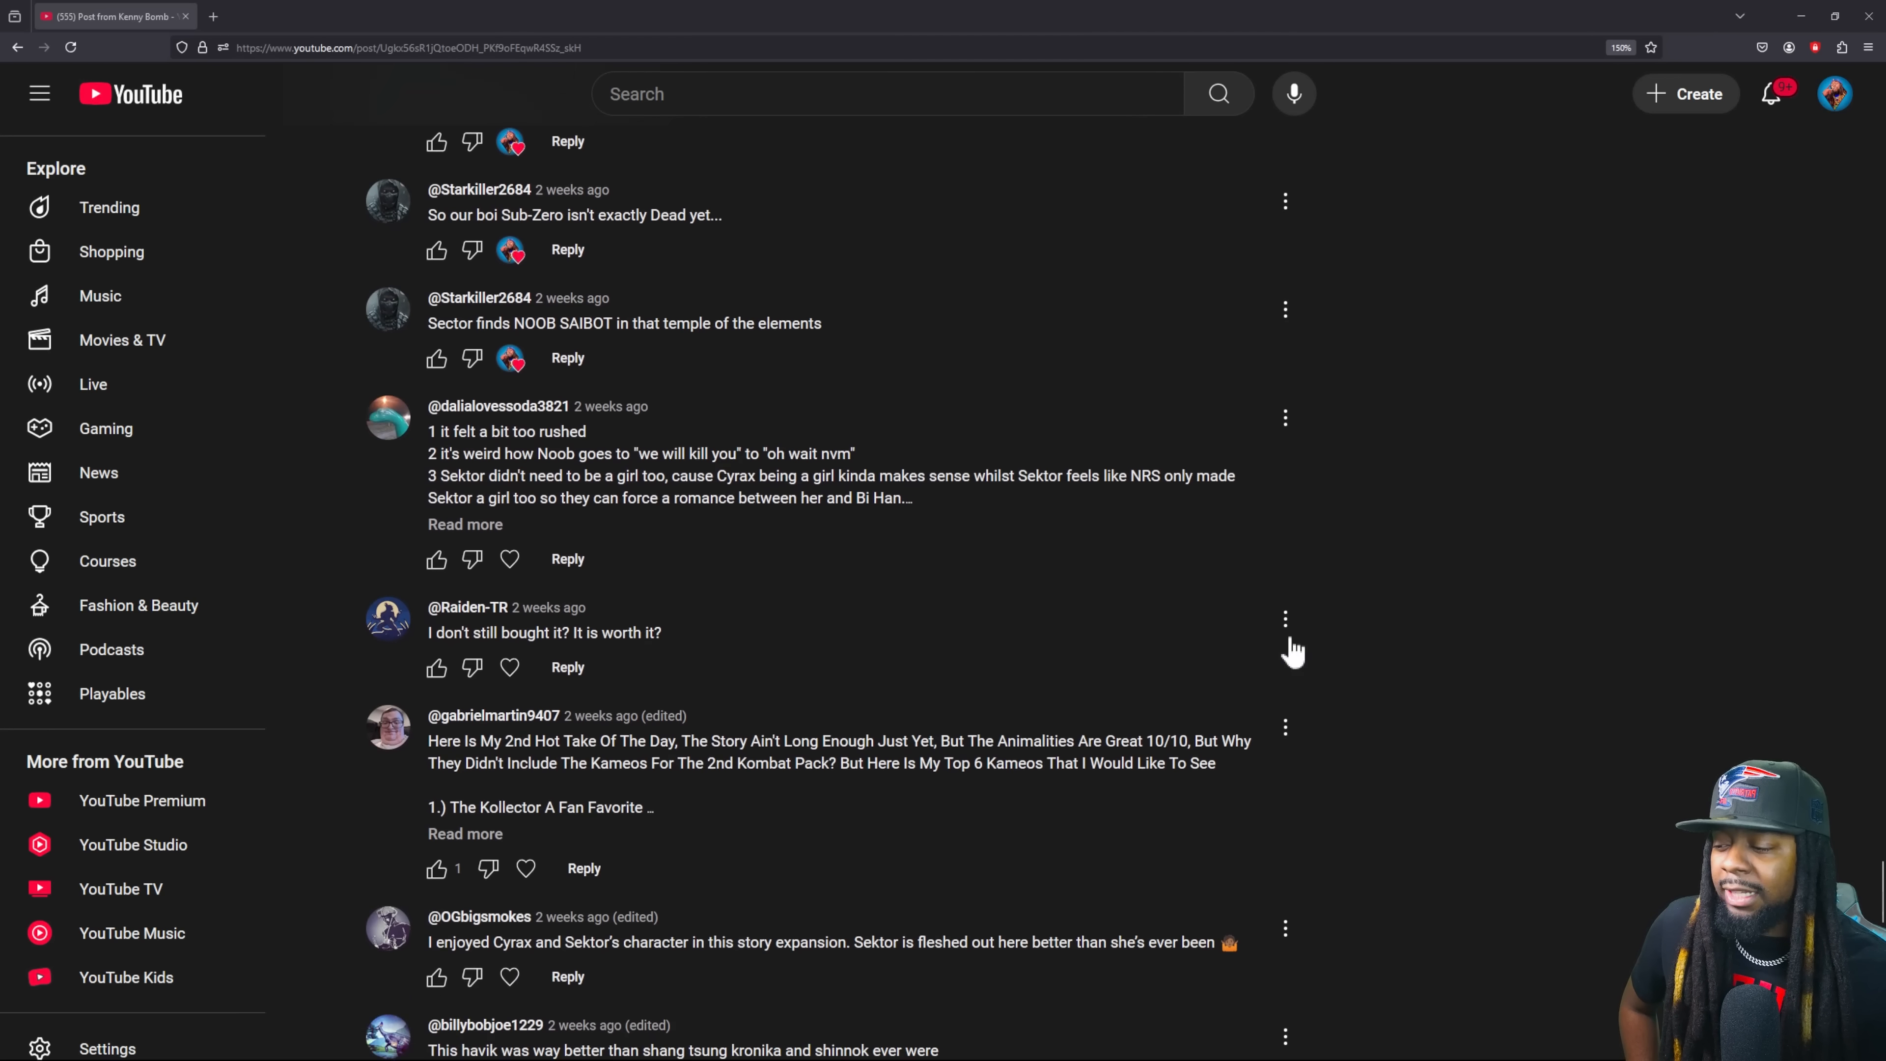
- Heart the 'Is it worth it?' comment about buying the expansion
scroll("down", 3)
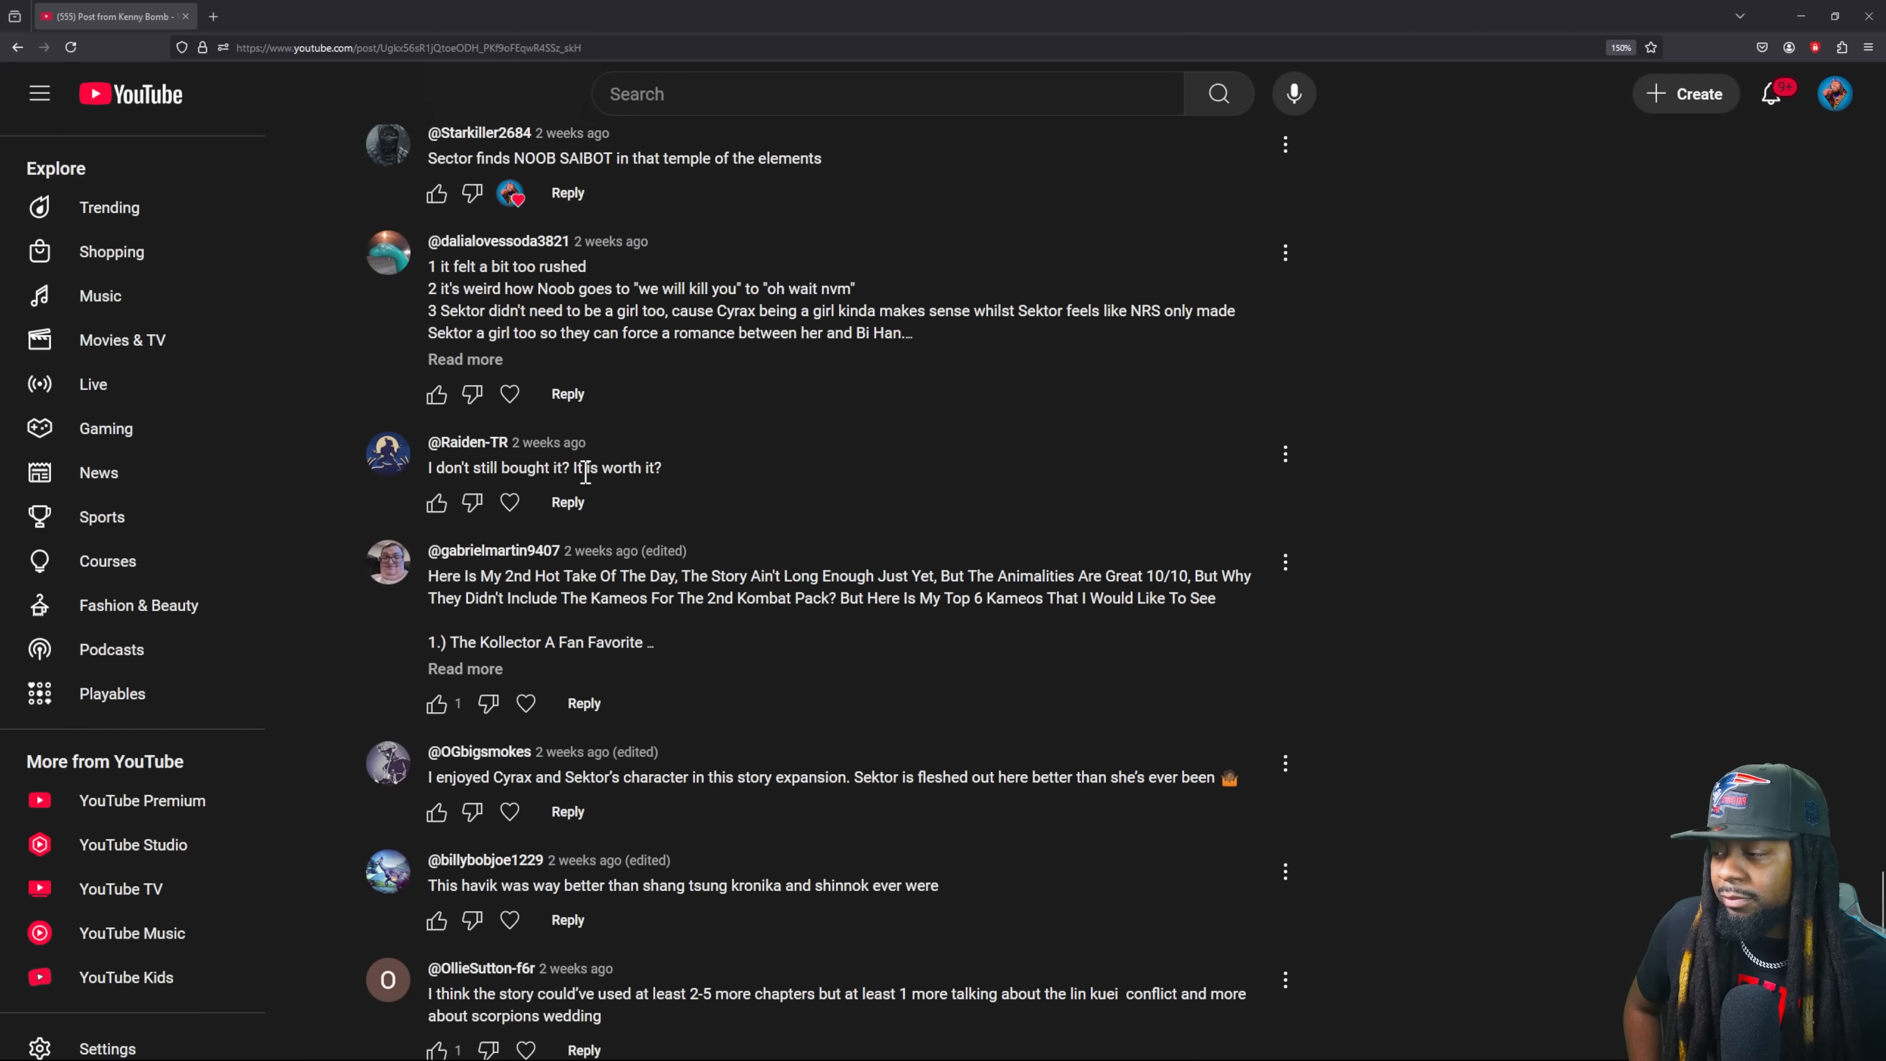
mouse_move(556, 491)
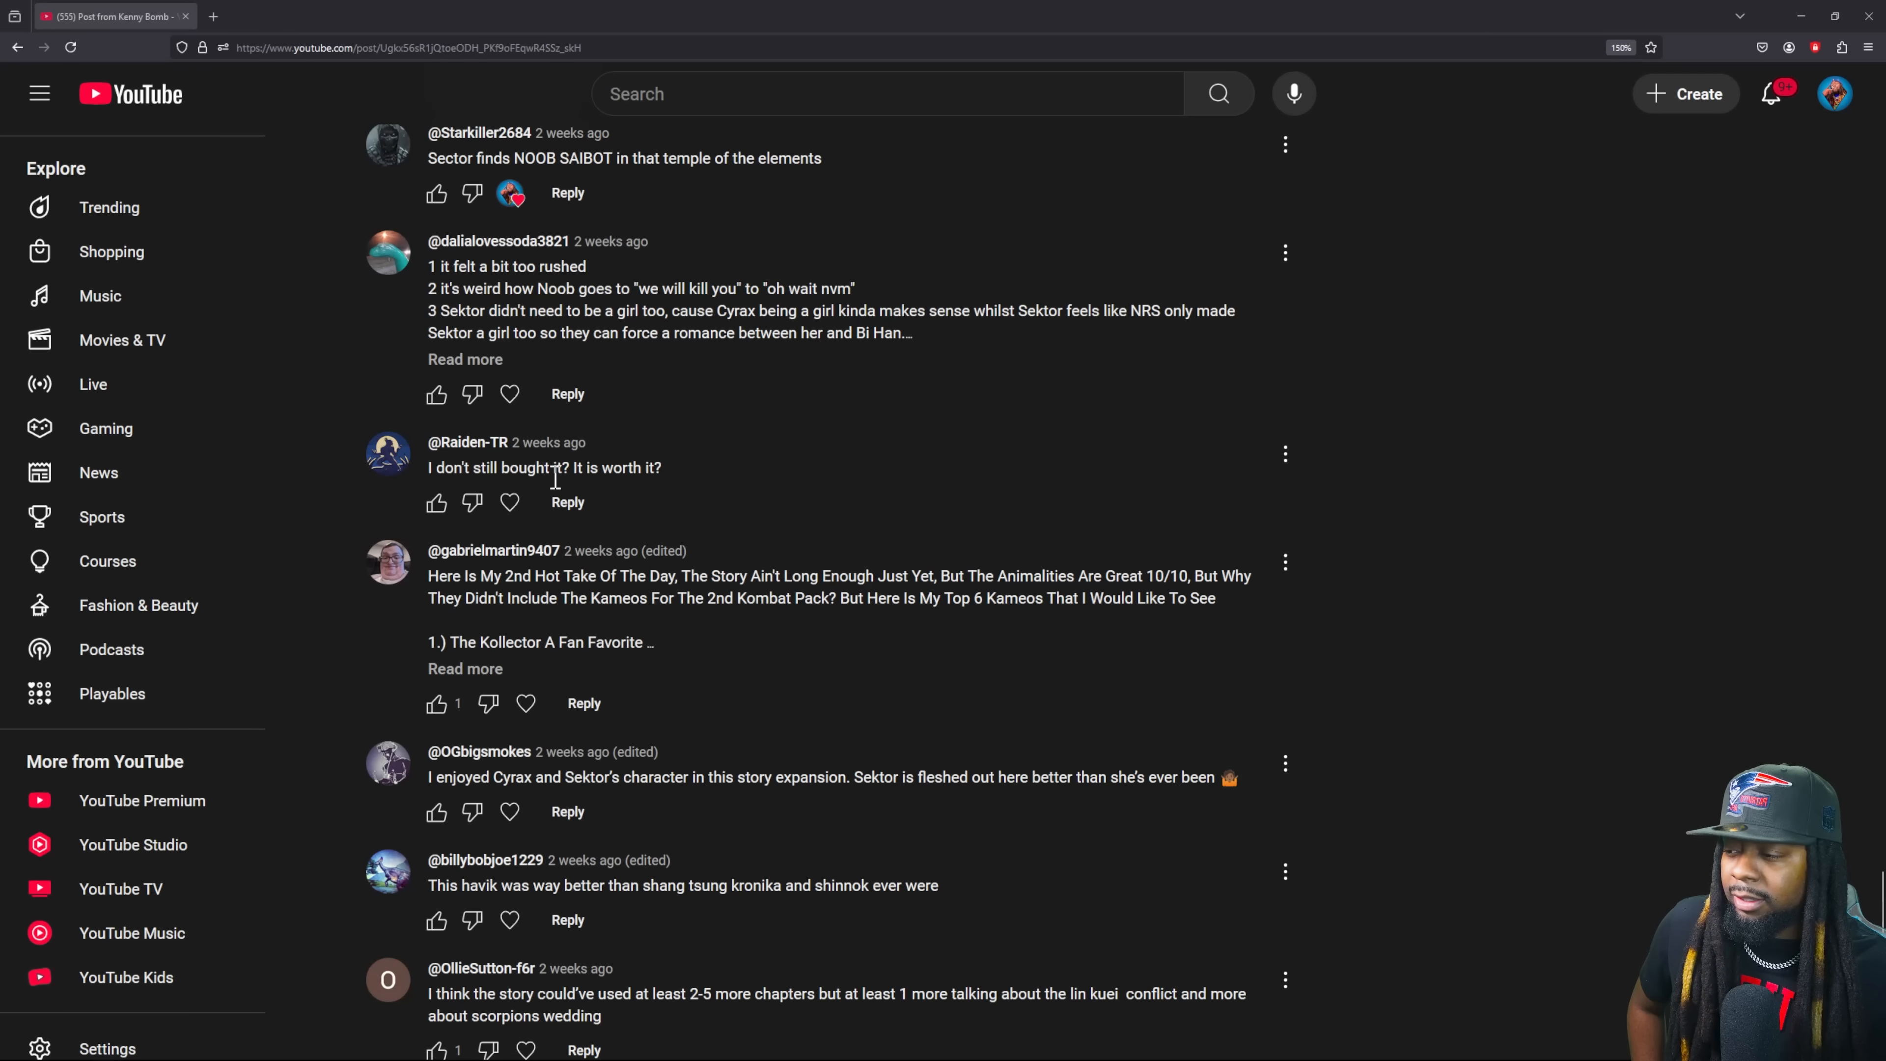
mouse_move(509, 502)
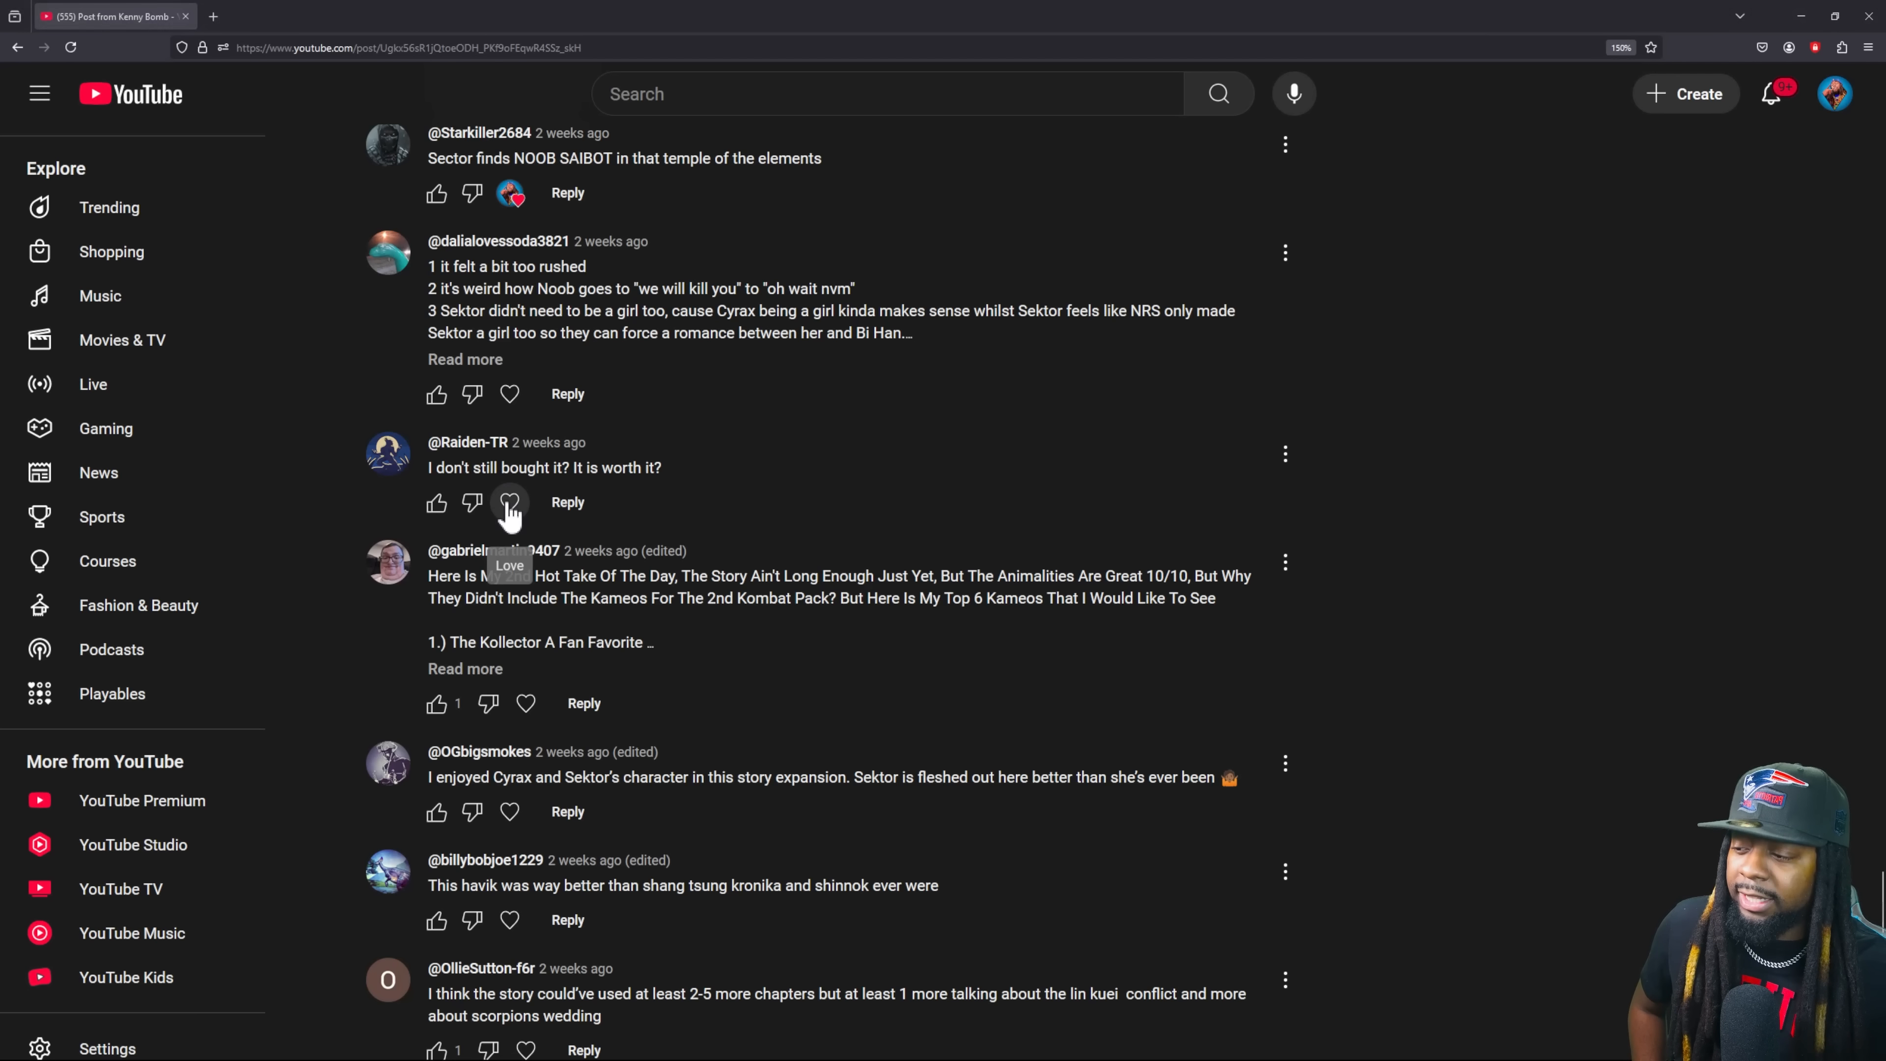
left_click(509, 502)
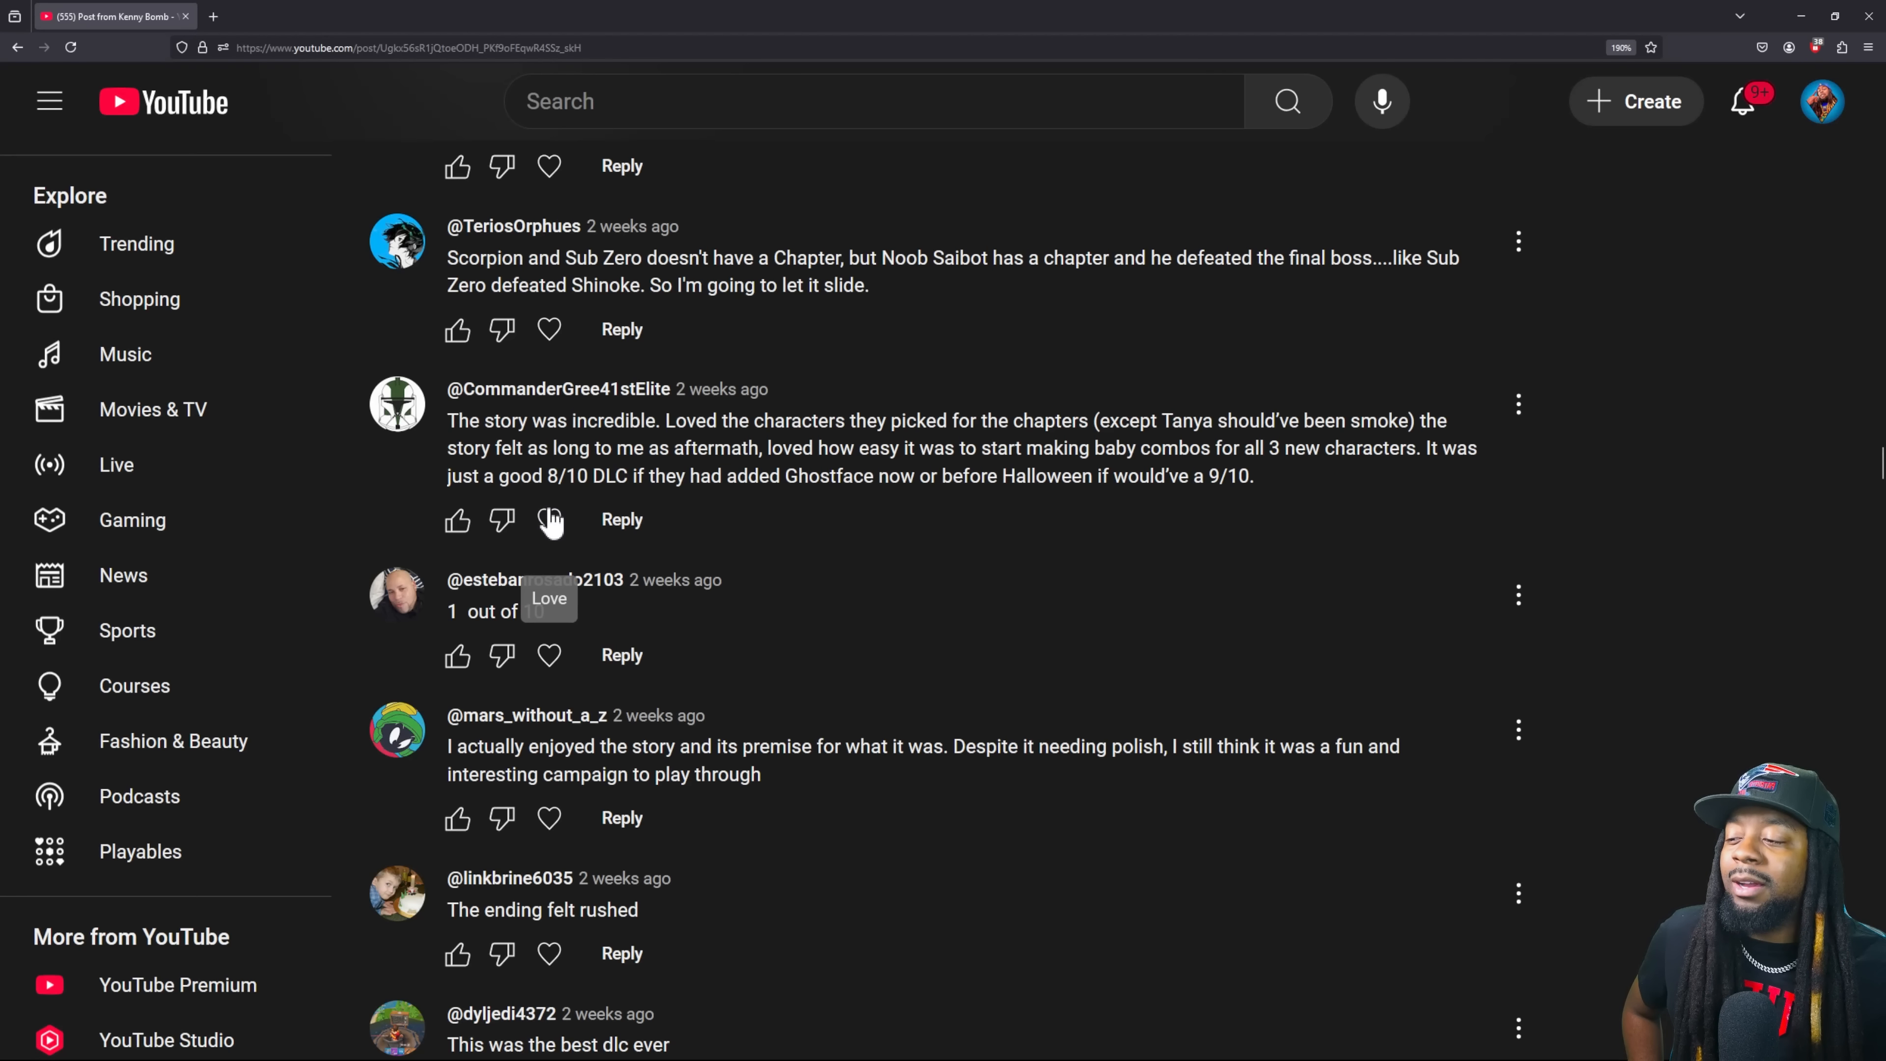
- Heart the comment calling the story incredible and rating the DLC 8/10
left_click(550, 520)
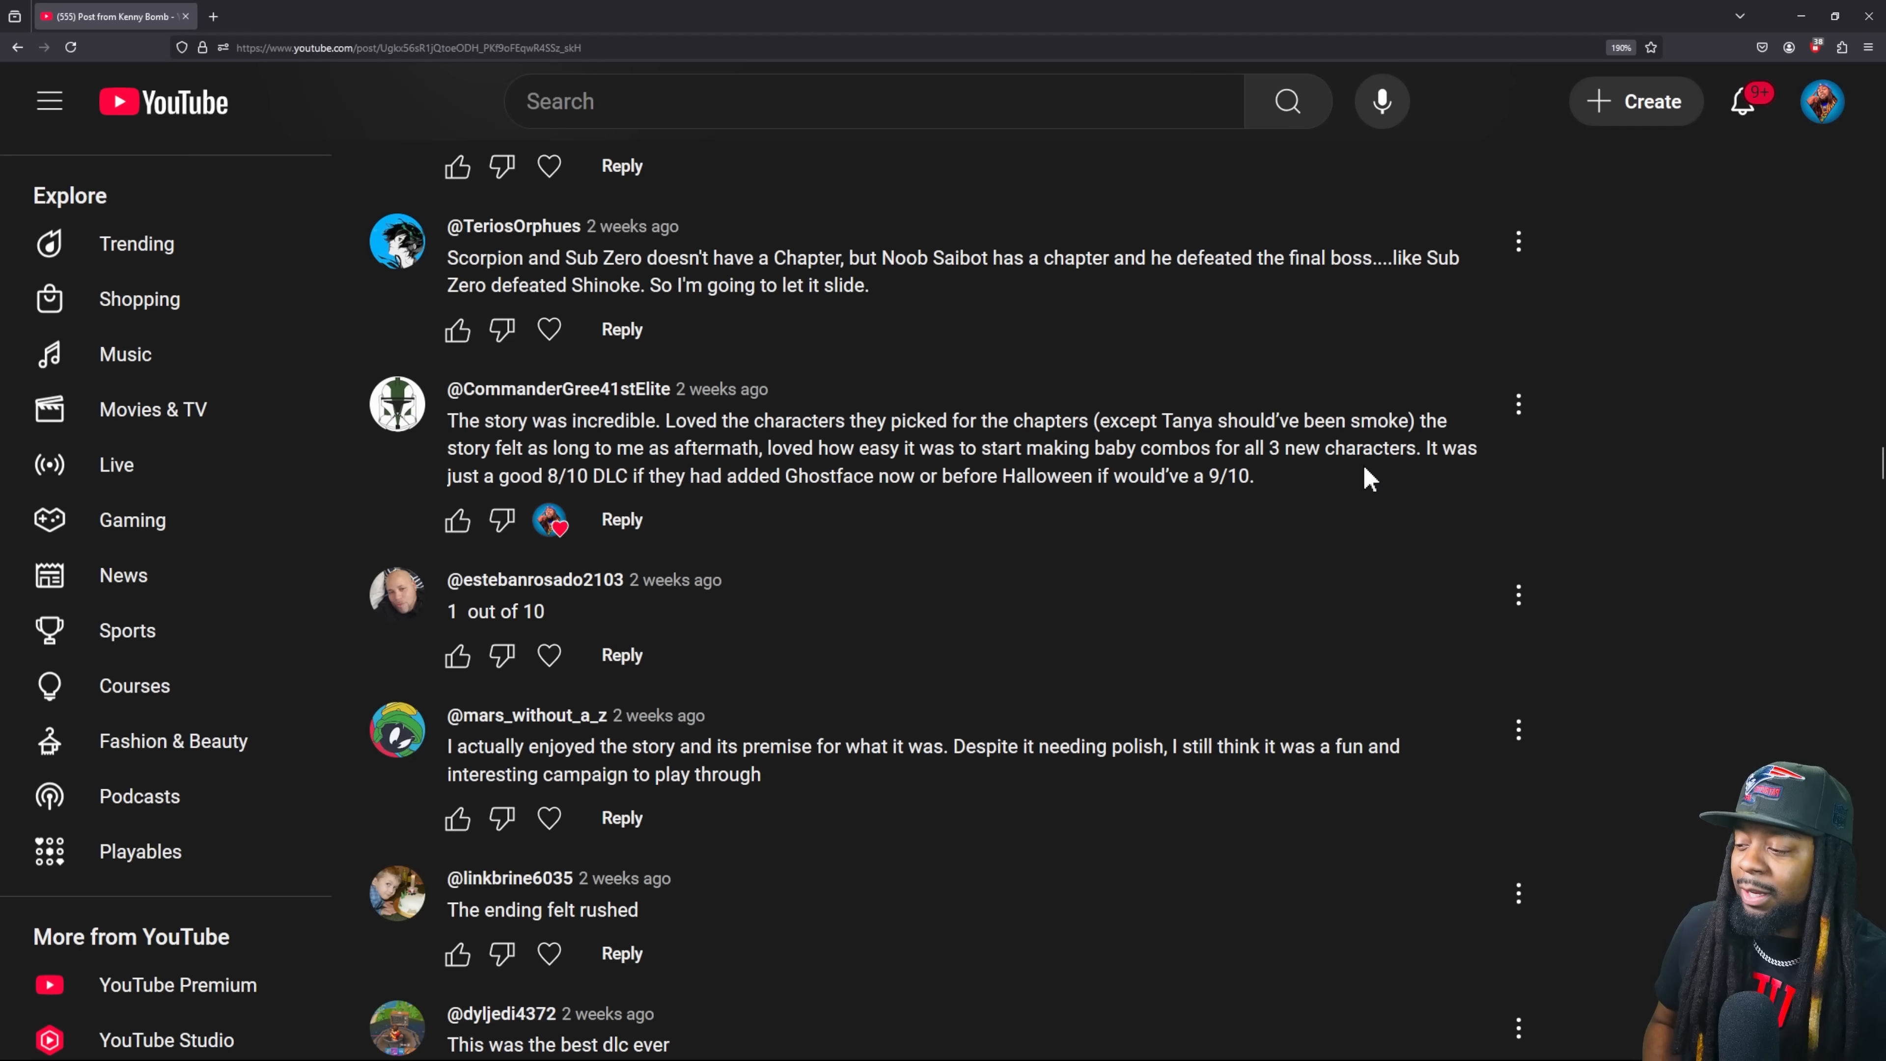
mouse_move(674, 567)
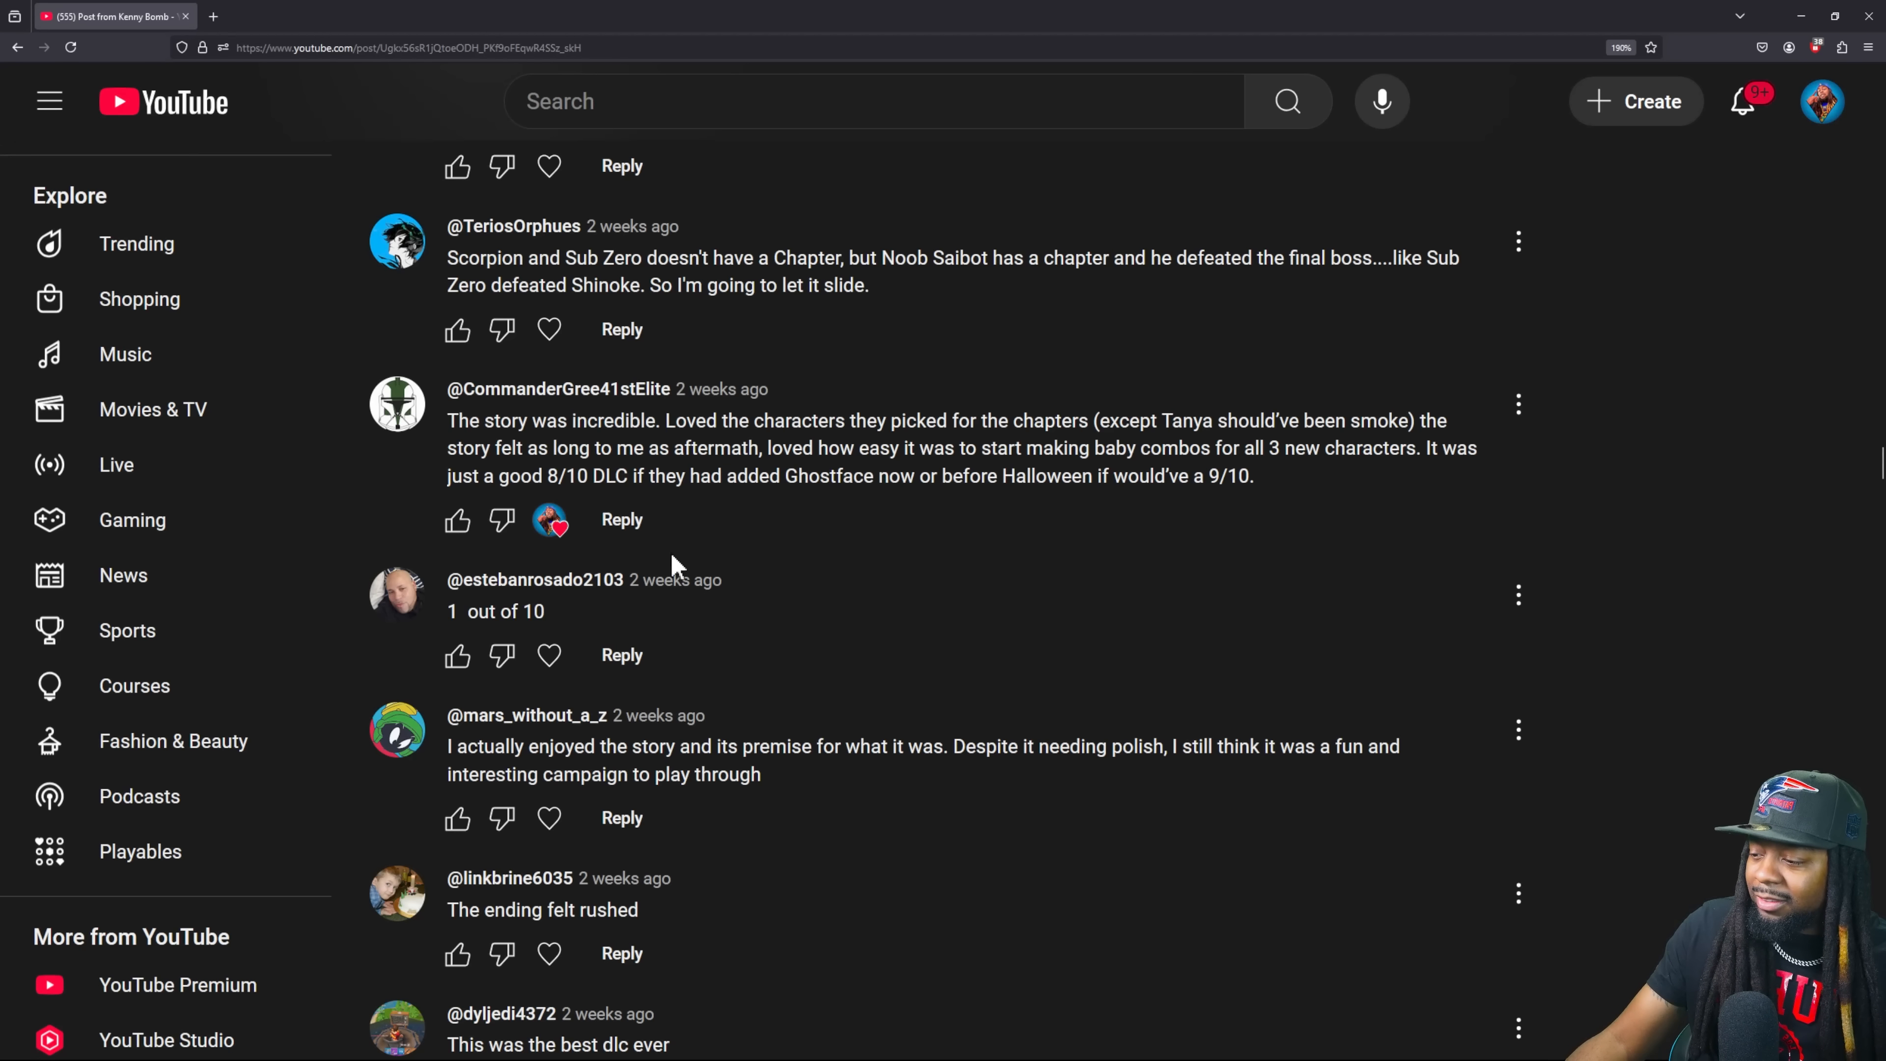
mouse_move(537, 608)
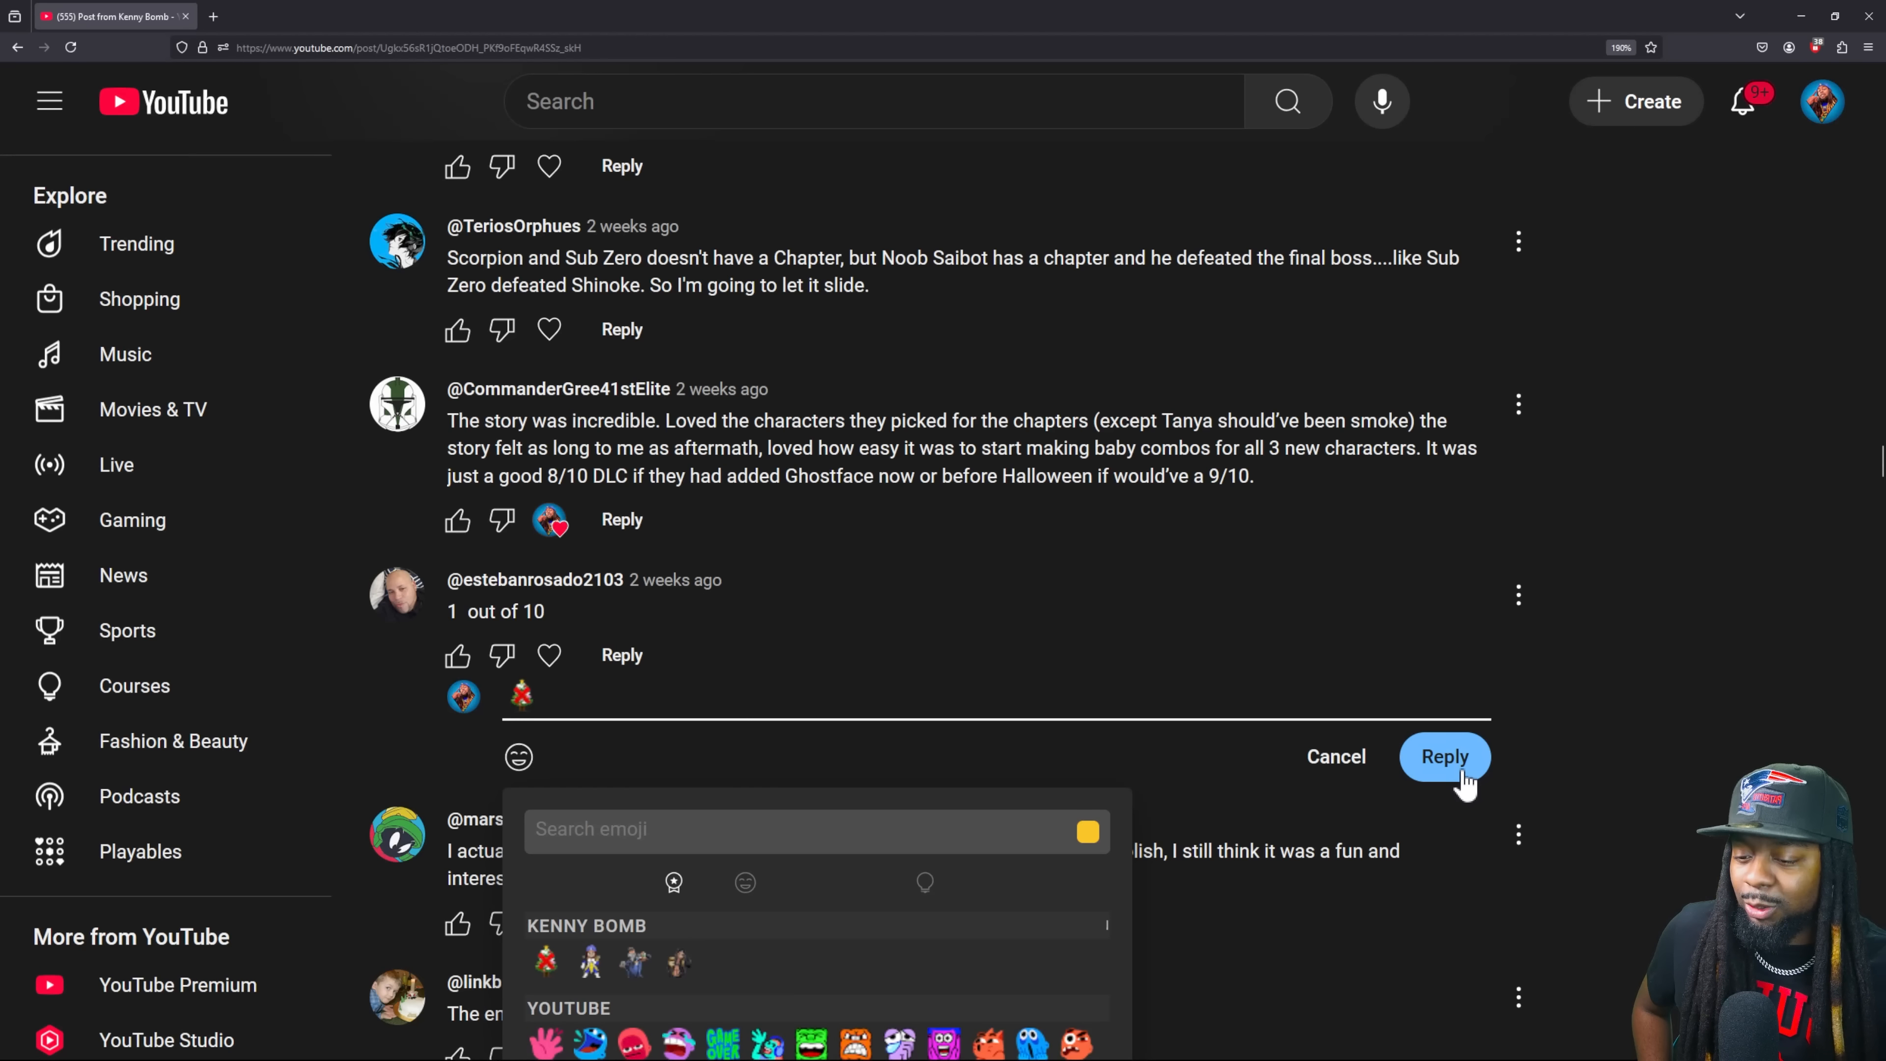
- Post the single-emoji reply under the '1 out of 10' comment
left_click(1446, 756)
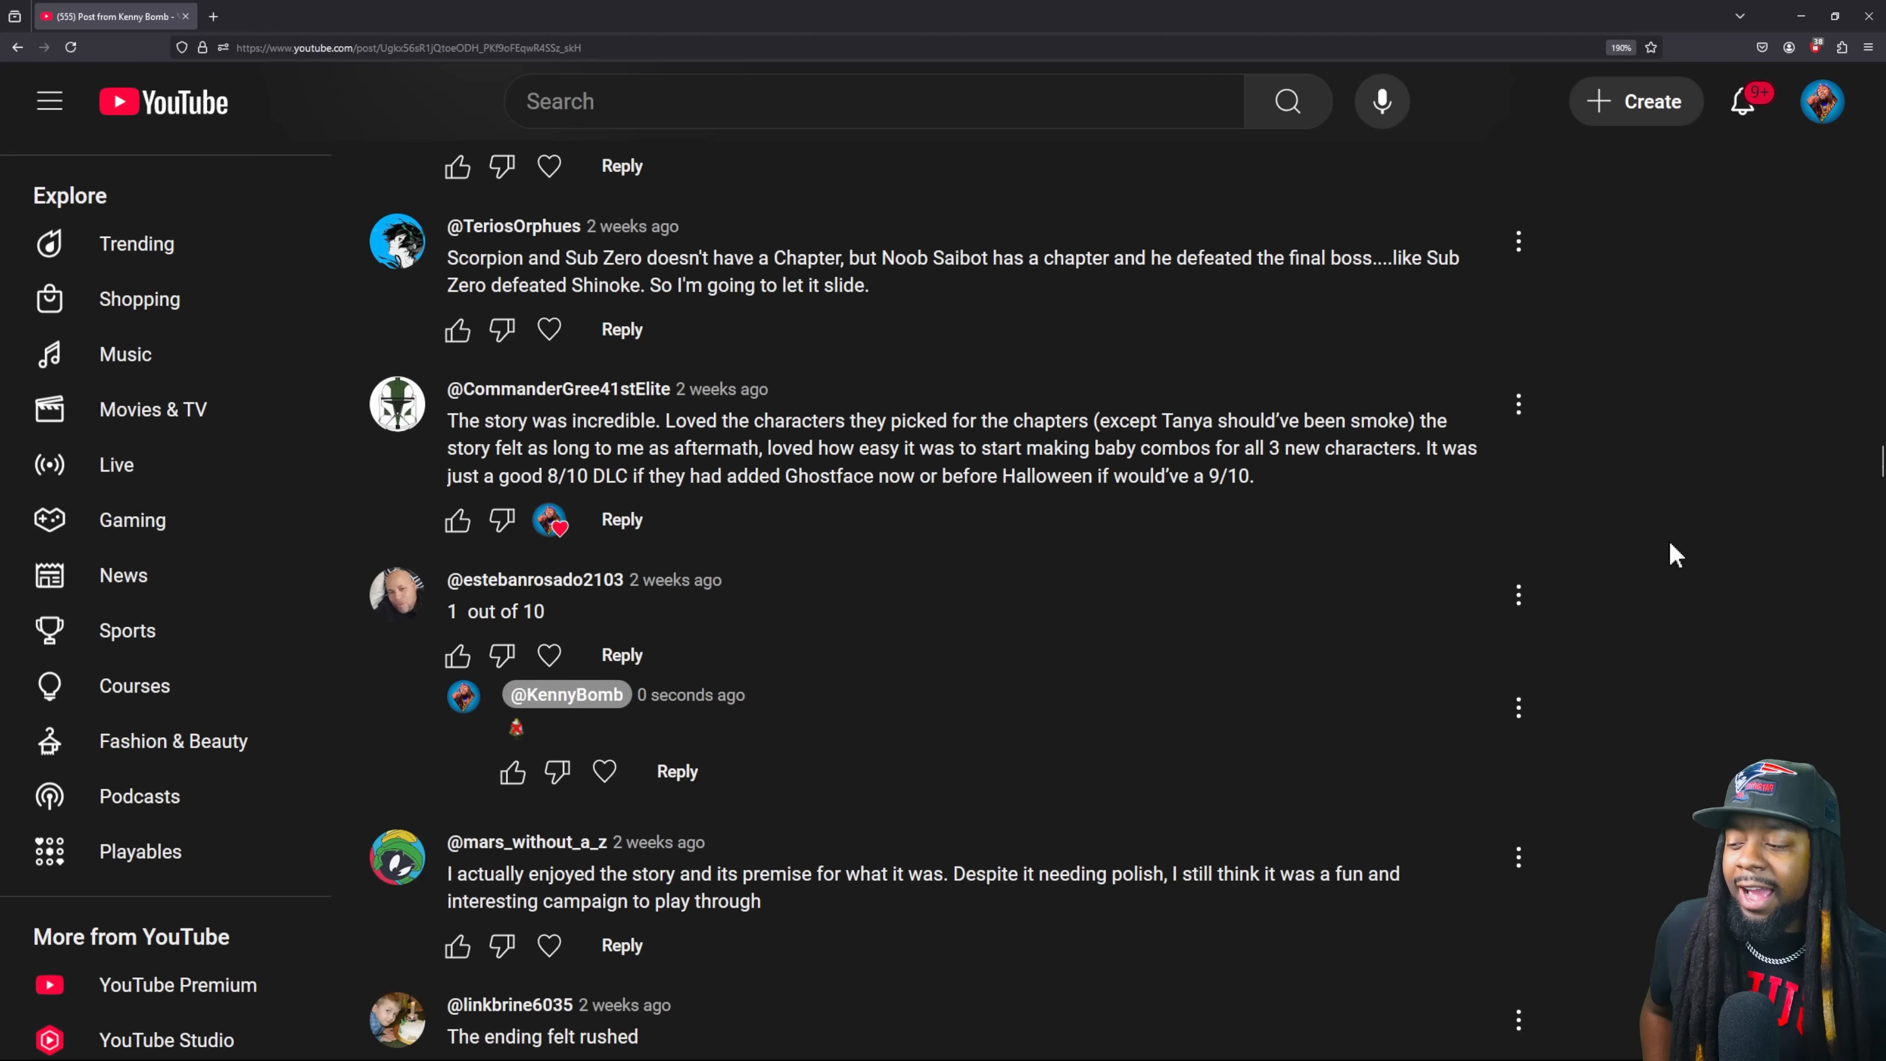